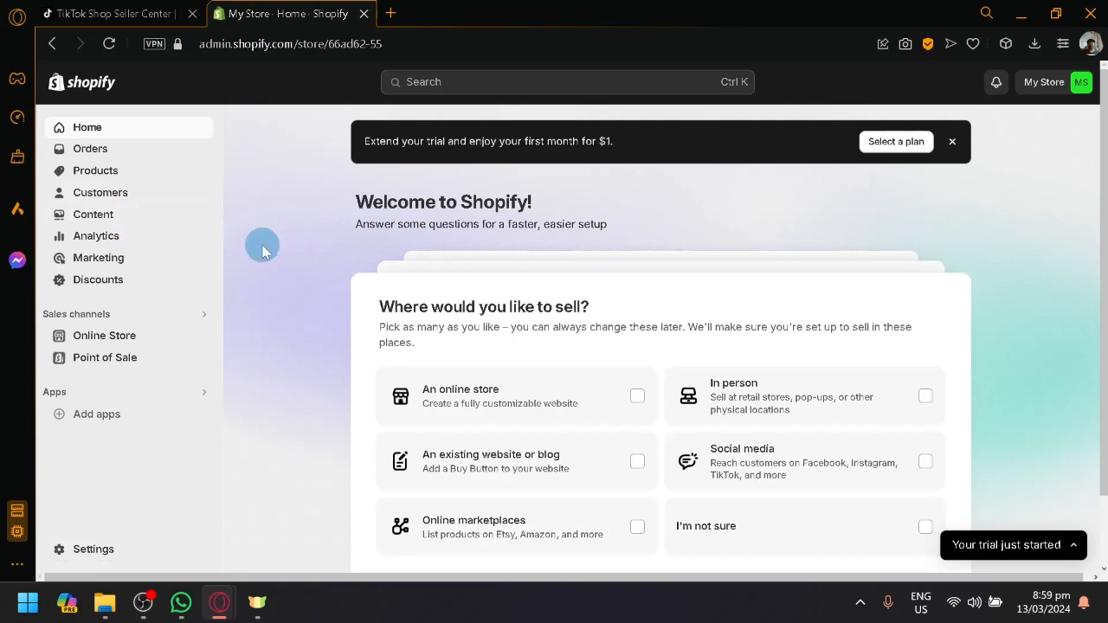
Flip between the TikTok Shop Seller Center and Shopify admin tabs to compare both pages.
left_click(113, 14)
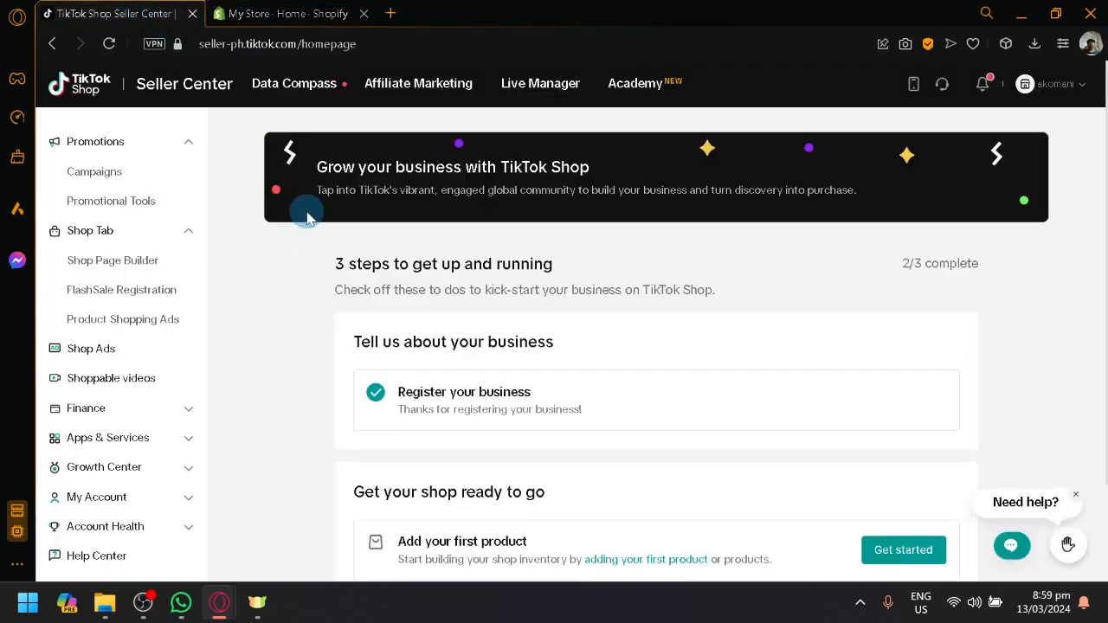
left_click(281, 14)
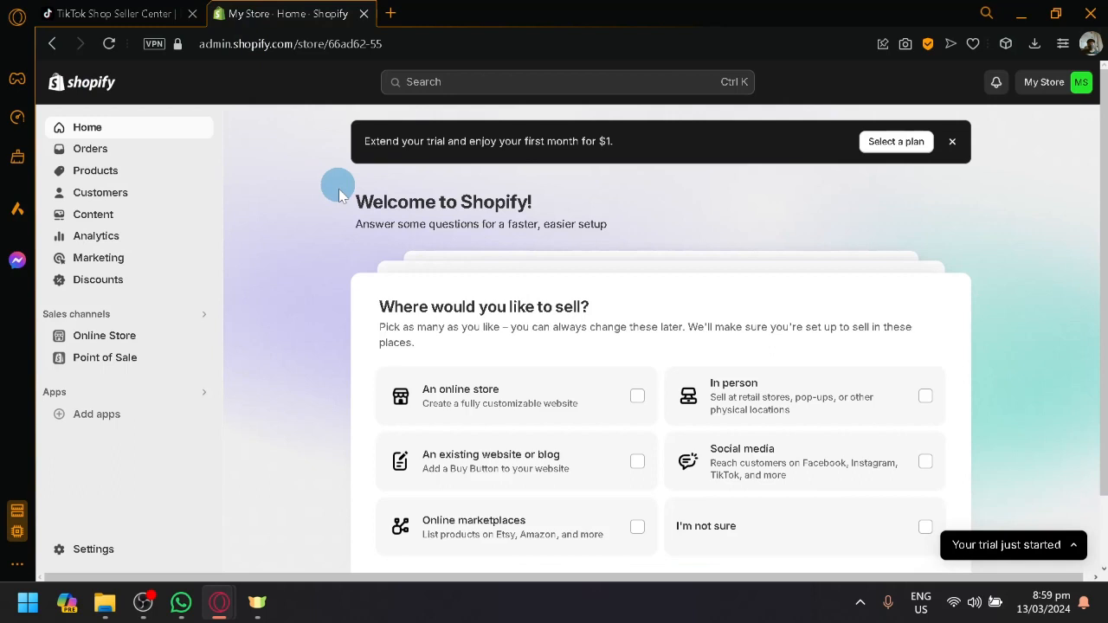
mouse_move(338, 216)
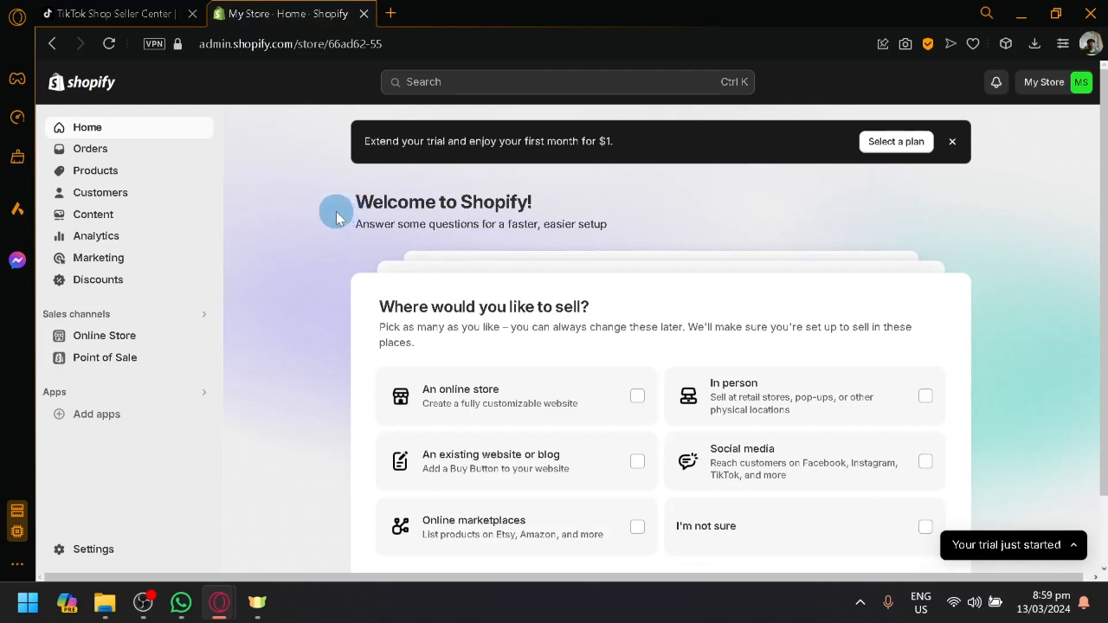
mouse_move(333, 187)
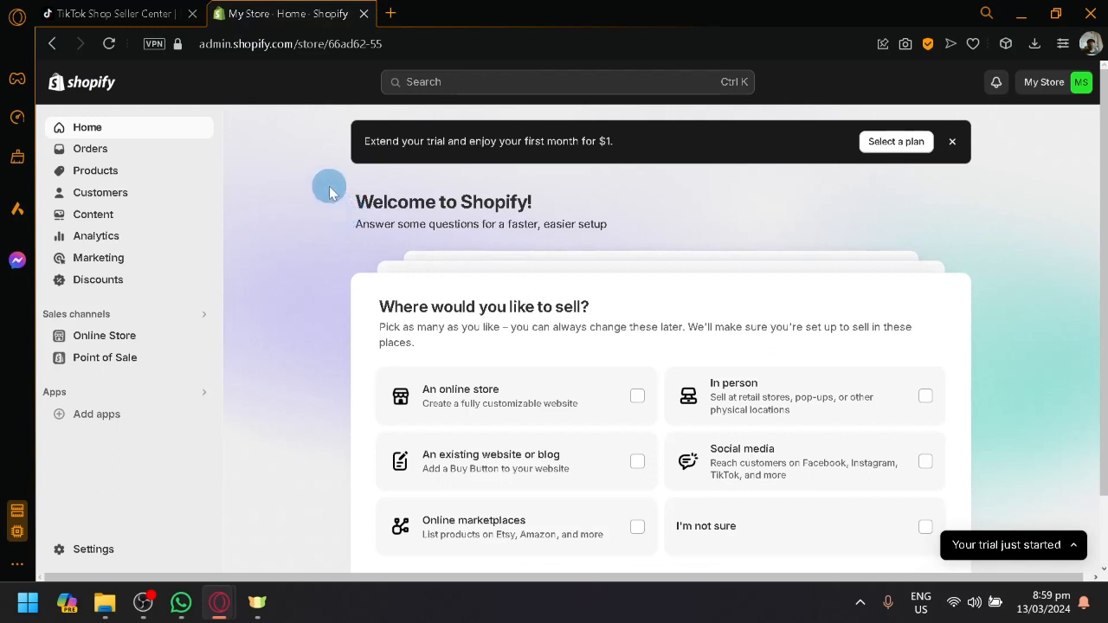
mouse_move(329, 281)
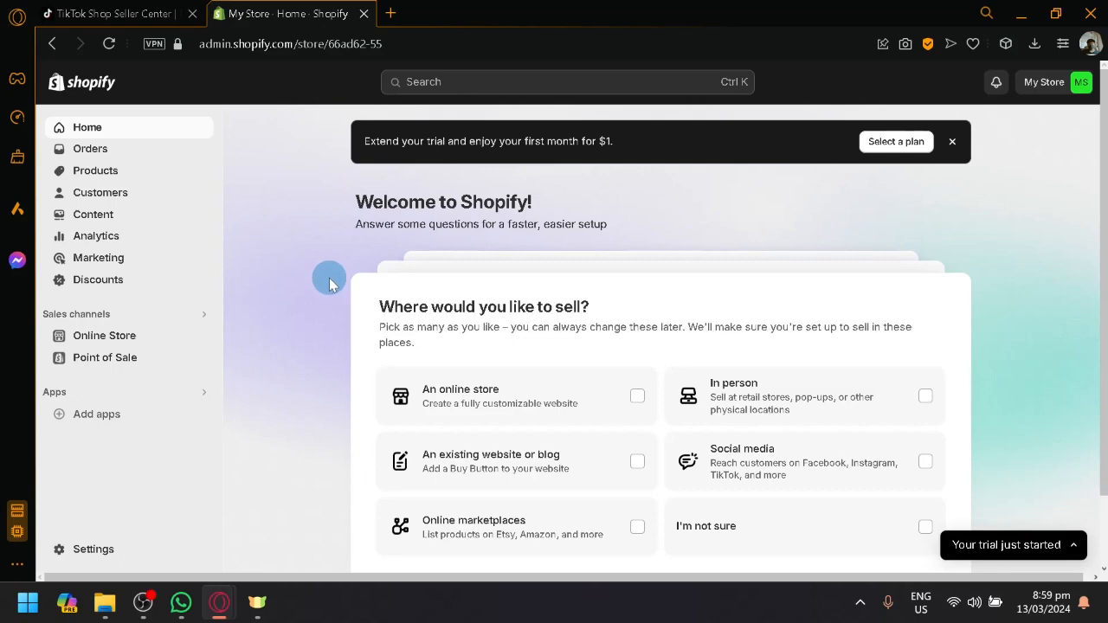
mouse_move(187, 60)
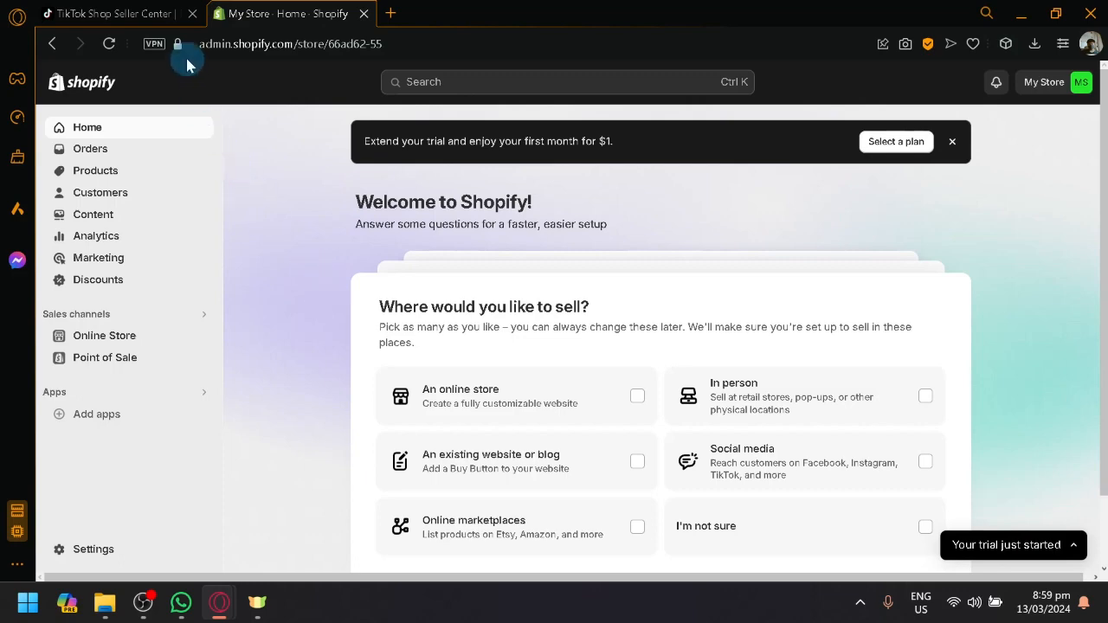
left_click(113, 14)
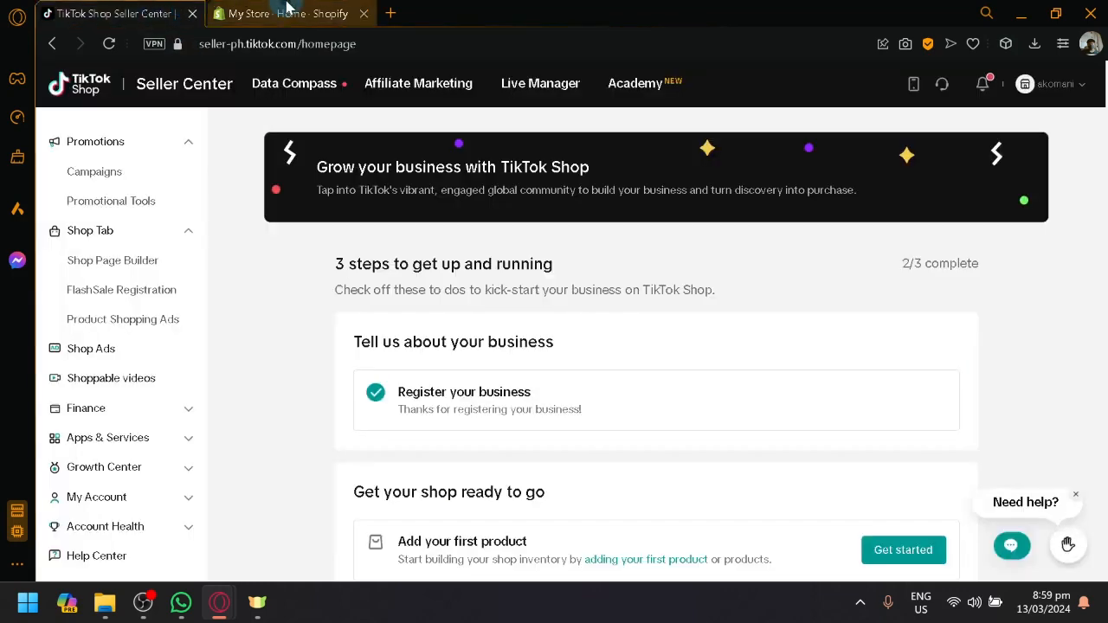
left_click(286, 14)
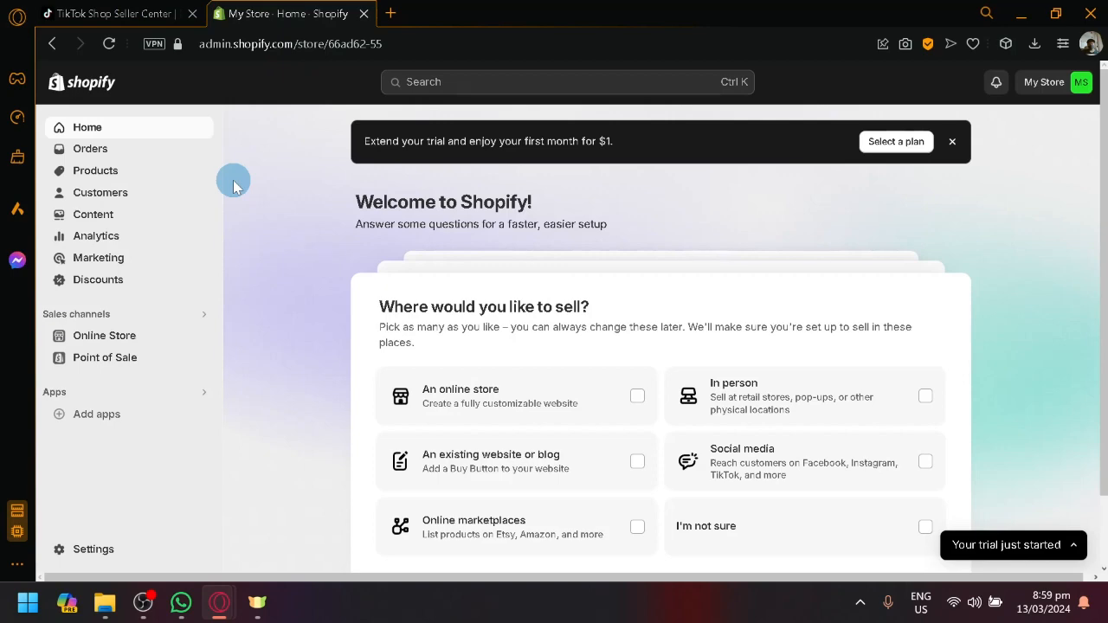
left_click(113, 14)
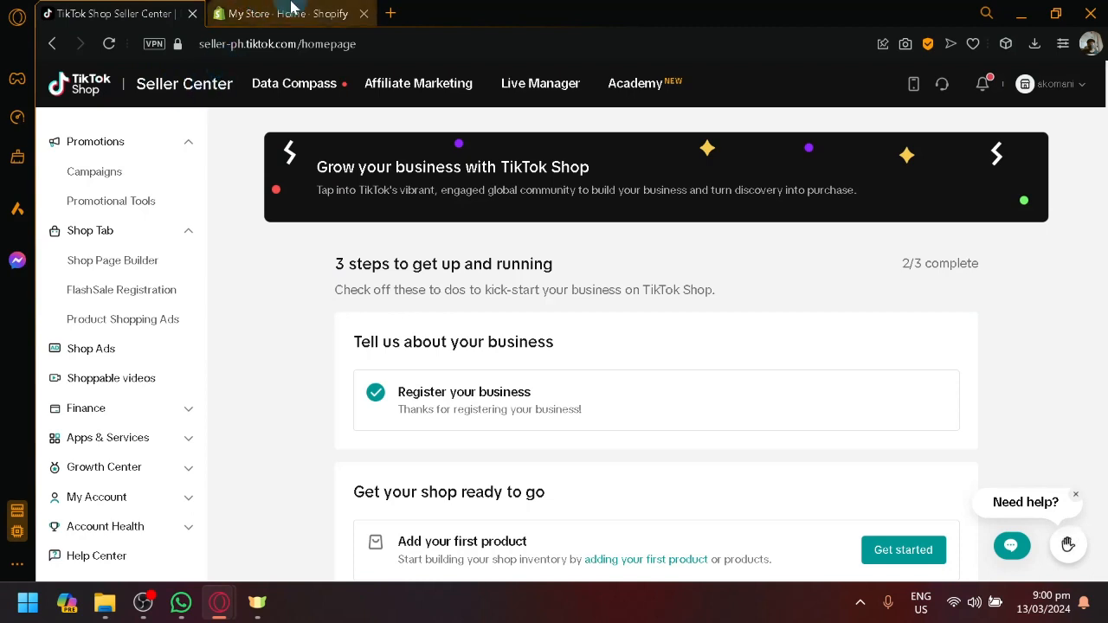
left_click(286, 14)
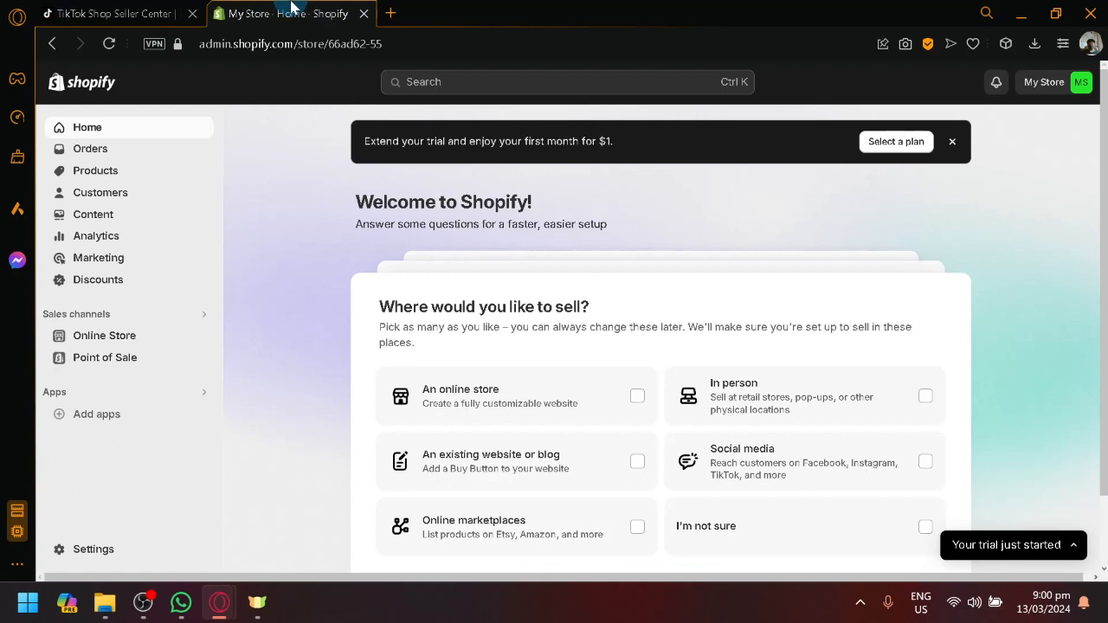
Move the Shopify store tab before Seller Center and land on the Seller Center homepage.
left_click(113, 14)
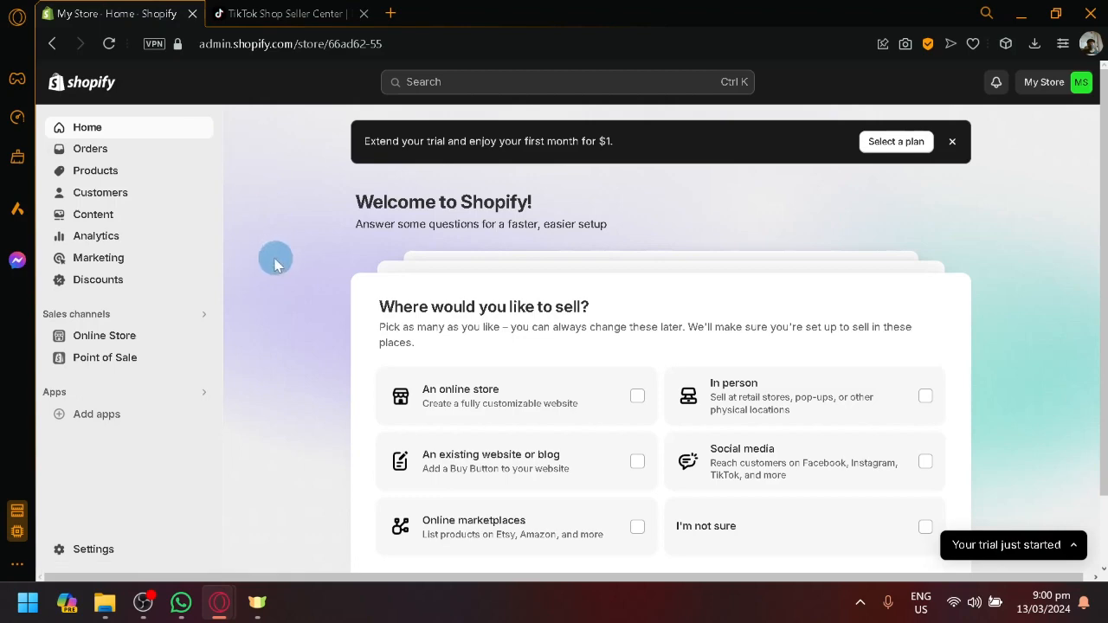
left_click(286, 14)
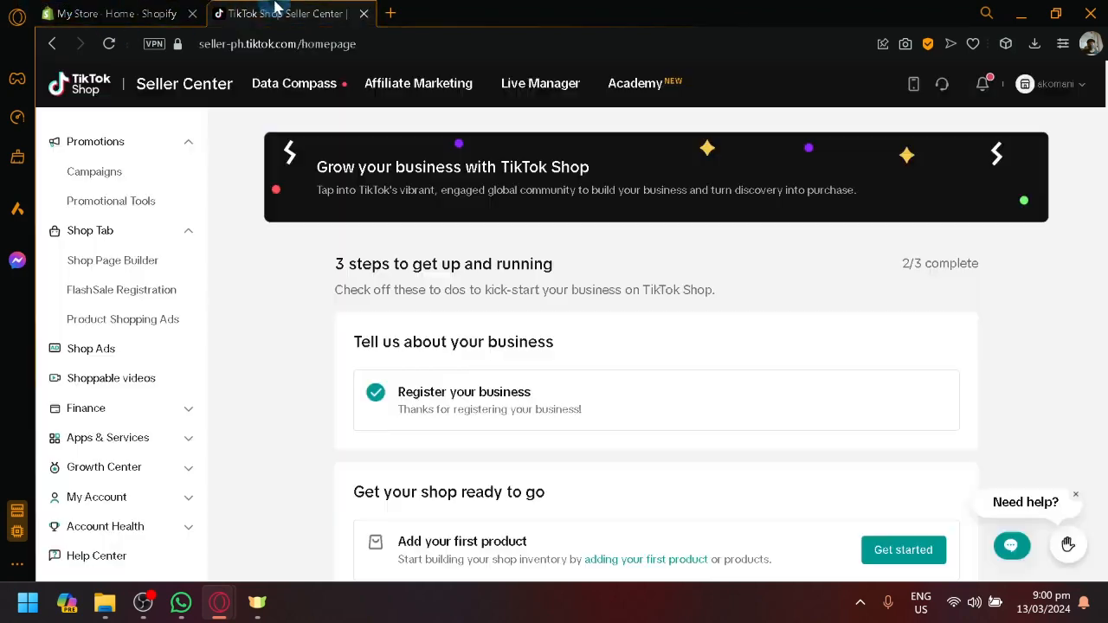
left_click(118, 14)
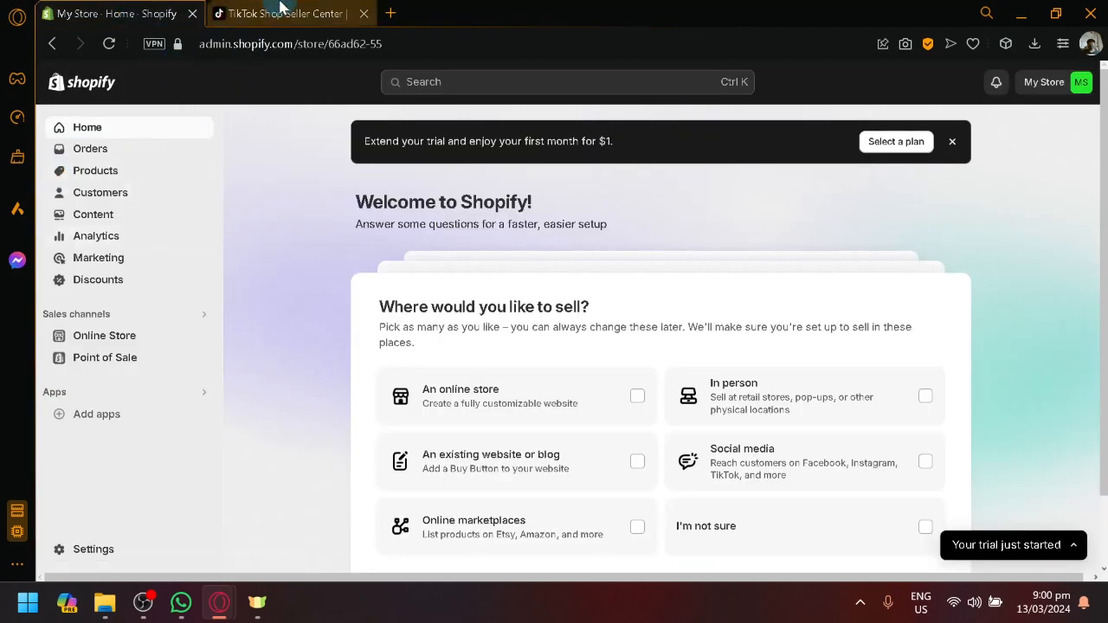
left_click(283, 14)
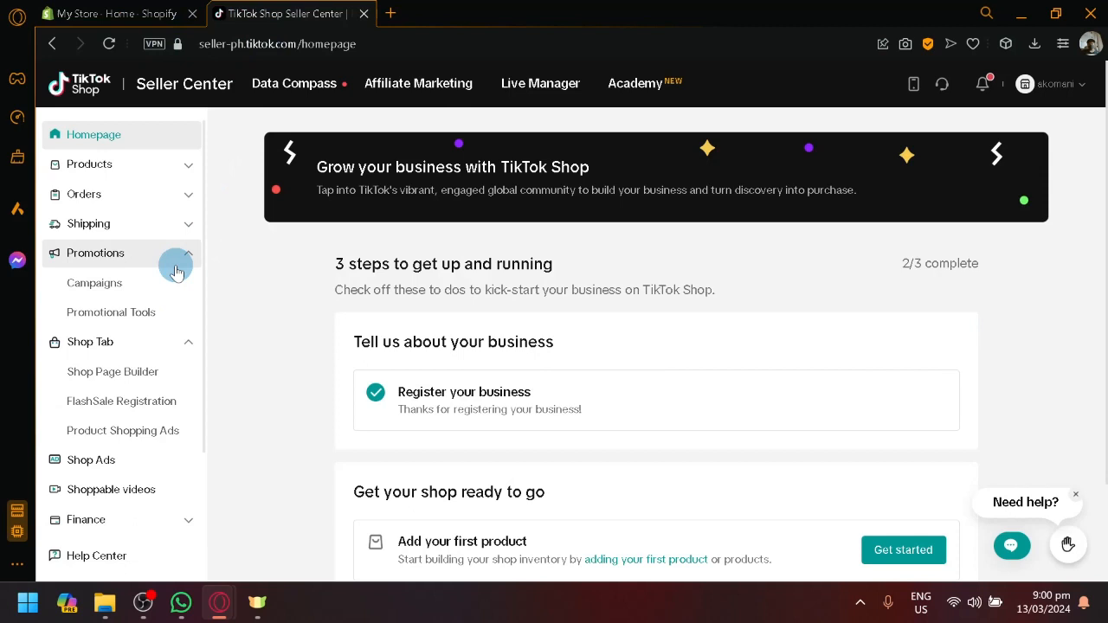
mouse_move(173, 246)
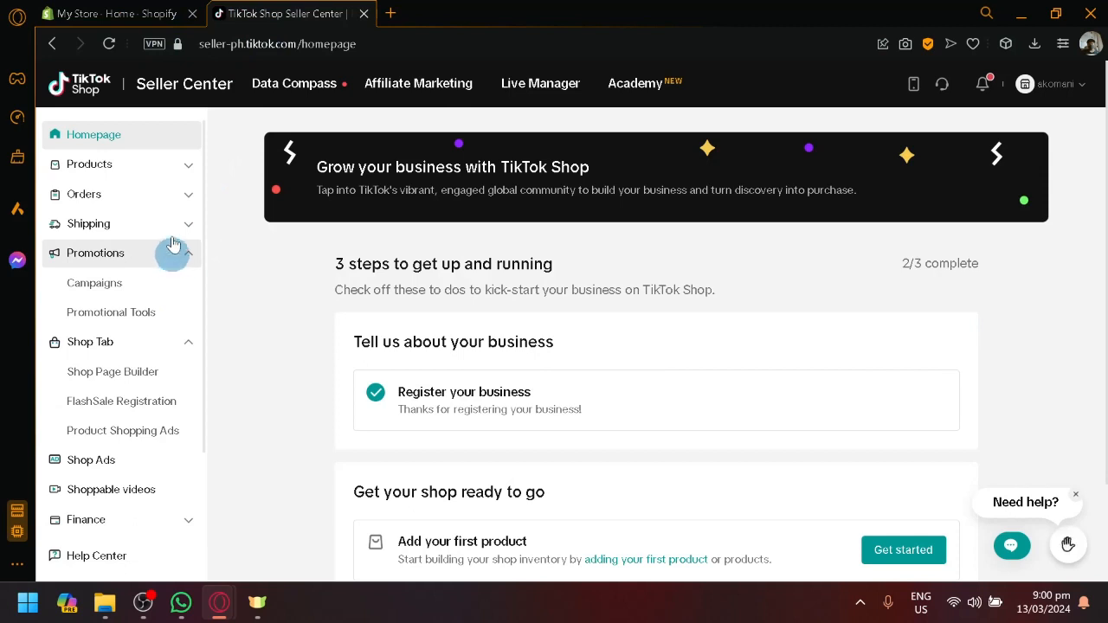
From the Shopify home's recommended apps window, open the full Shopify App Store in a new tab.
left_click(117, 13)
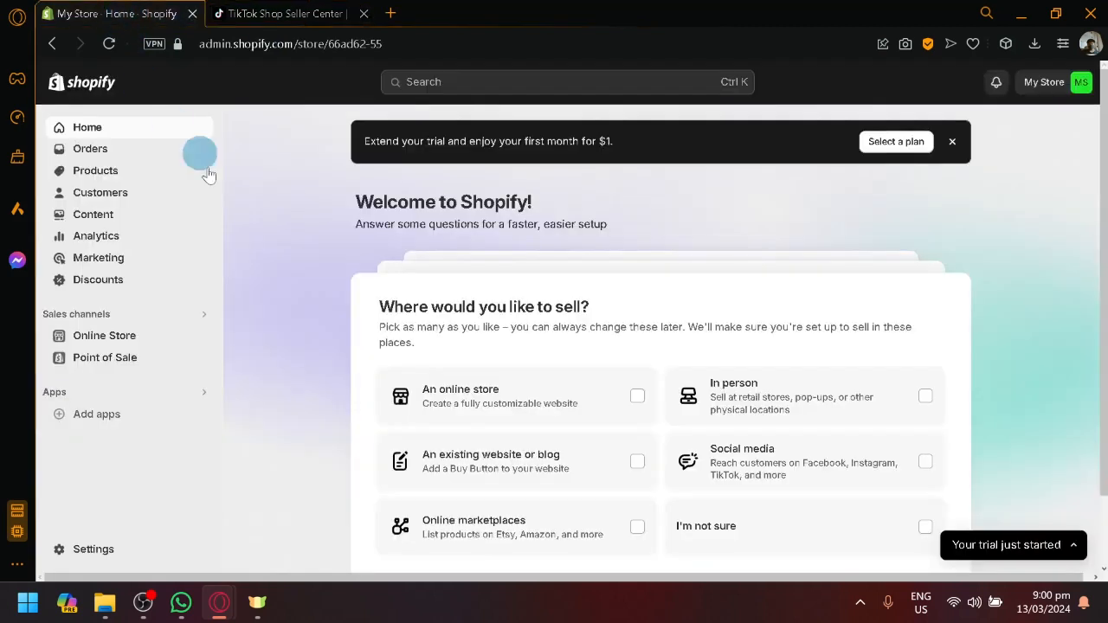
mouse_move(329, 211)
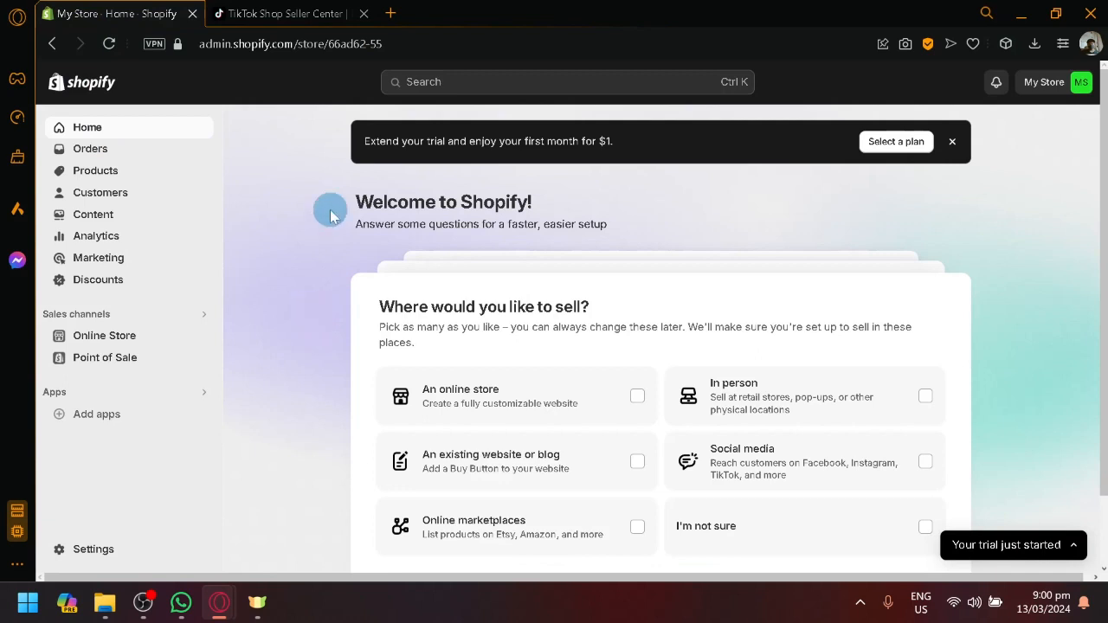
mouse_move(293, 225)
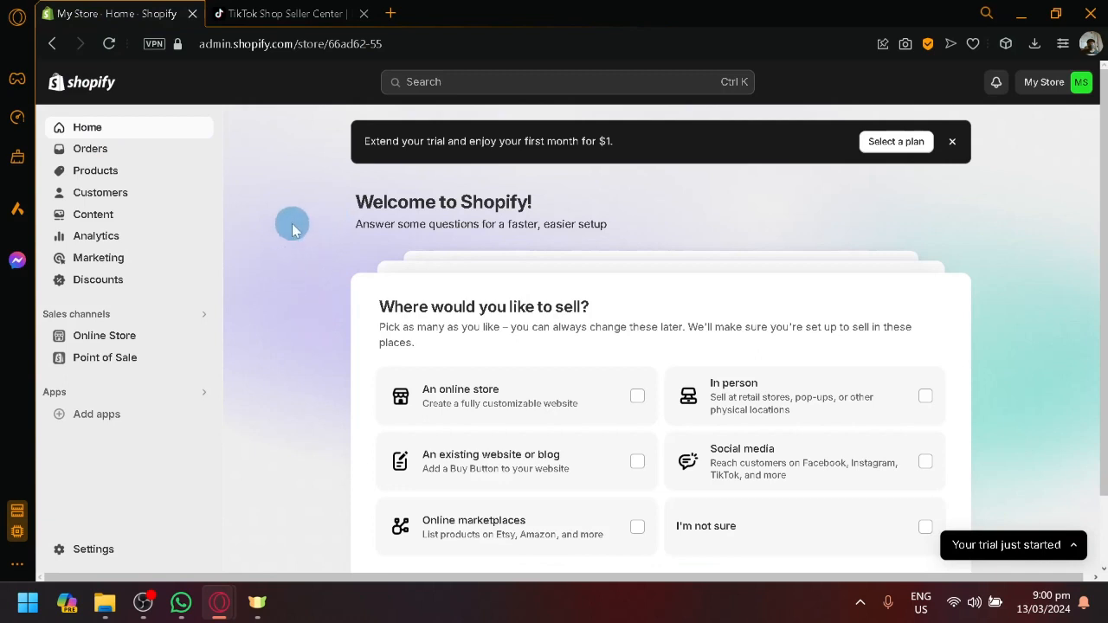
mouse_move(229, 190)
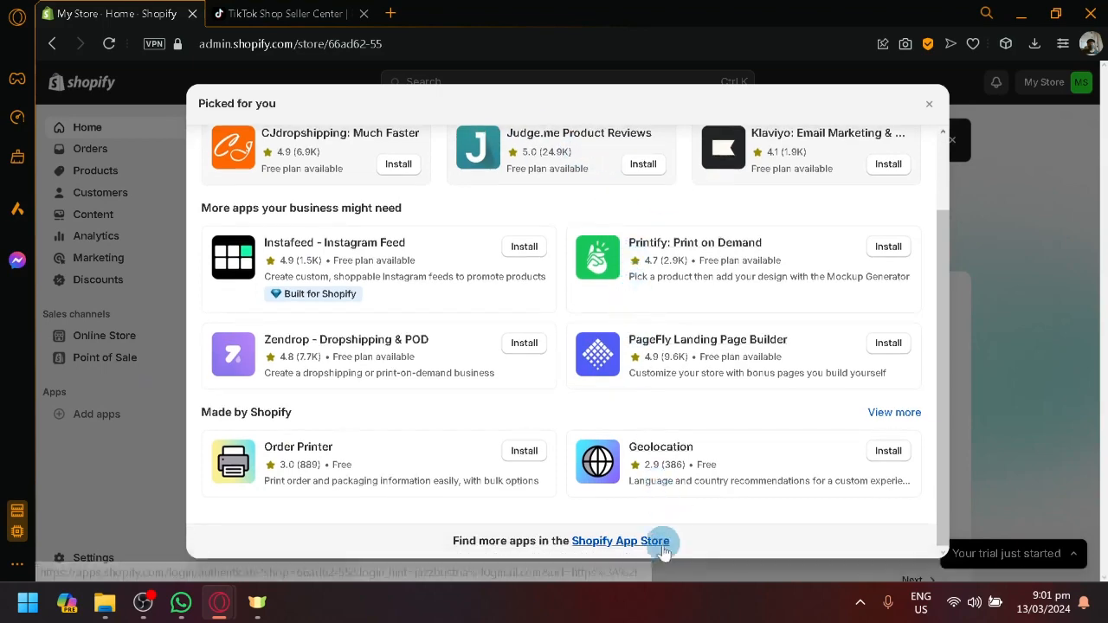
left_click(620, 541)
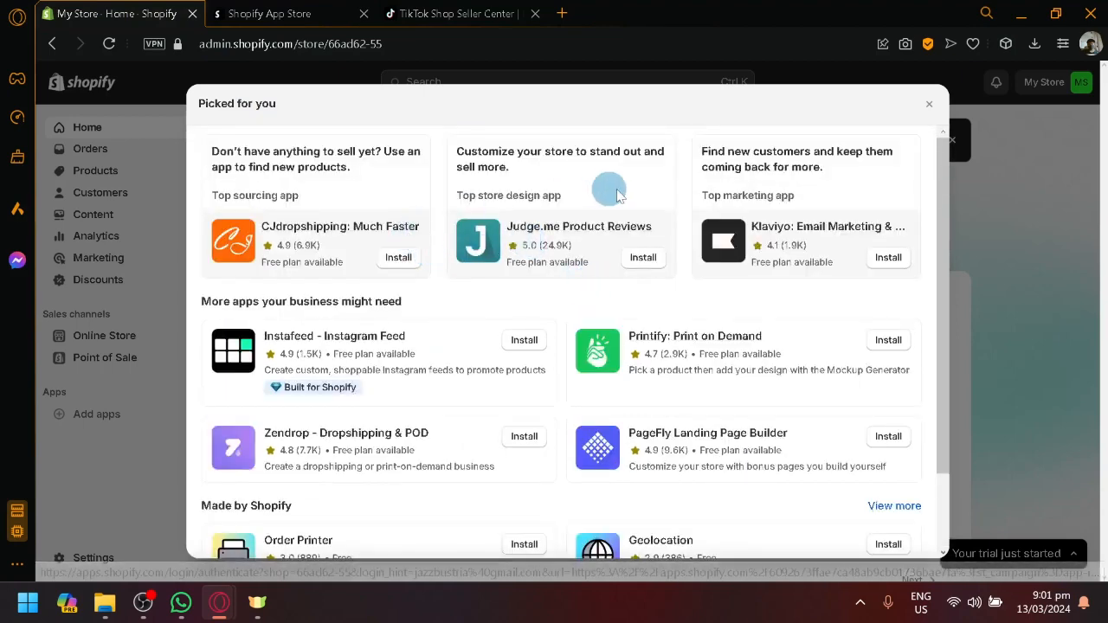
Search the Shopify App Store for 'tiktok' to list matching apps.
scroll("down", 3)
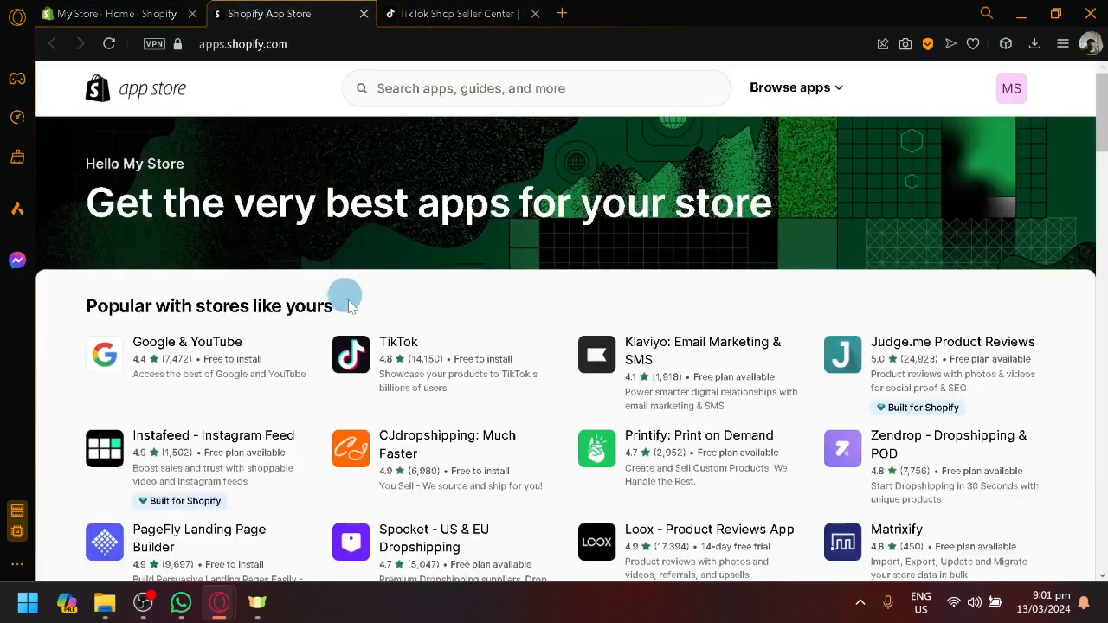
scroll("down", 3)
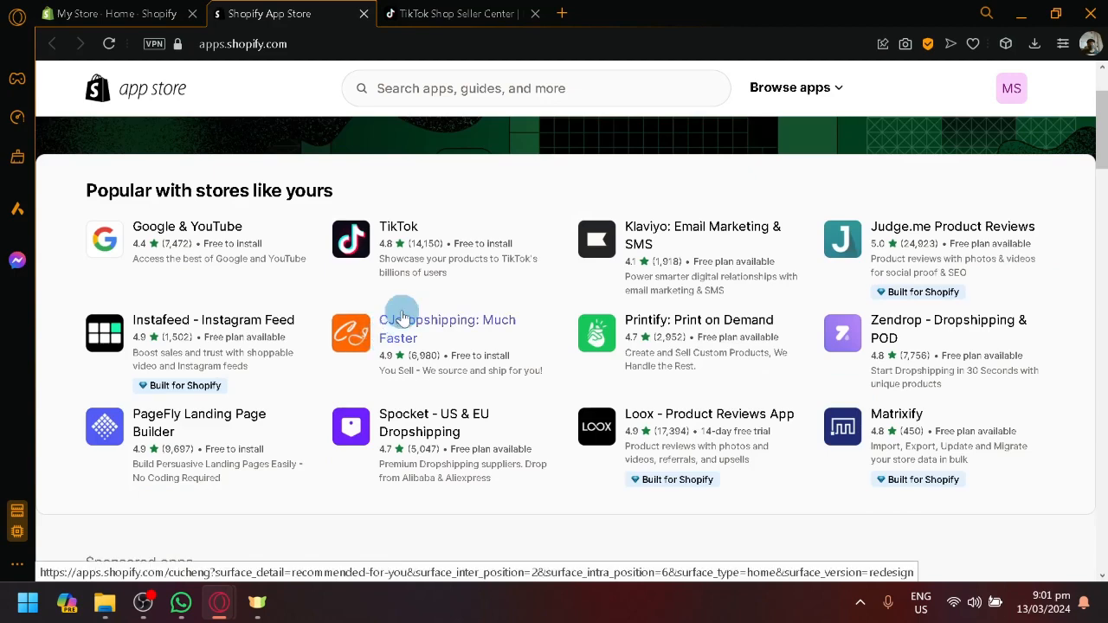
left_click(537, 86)
type("tiktok")
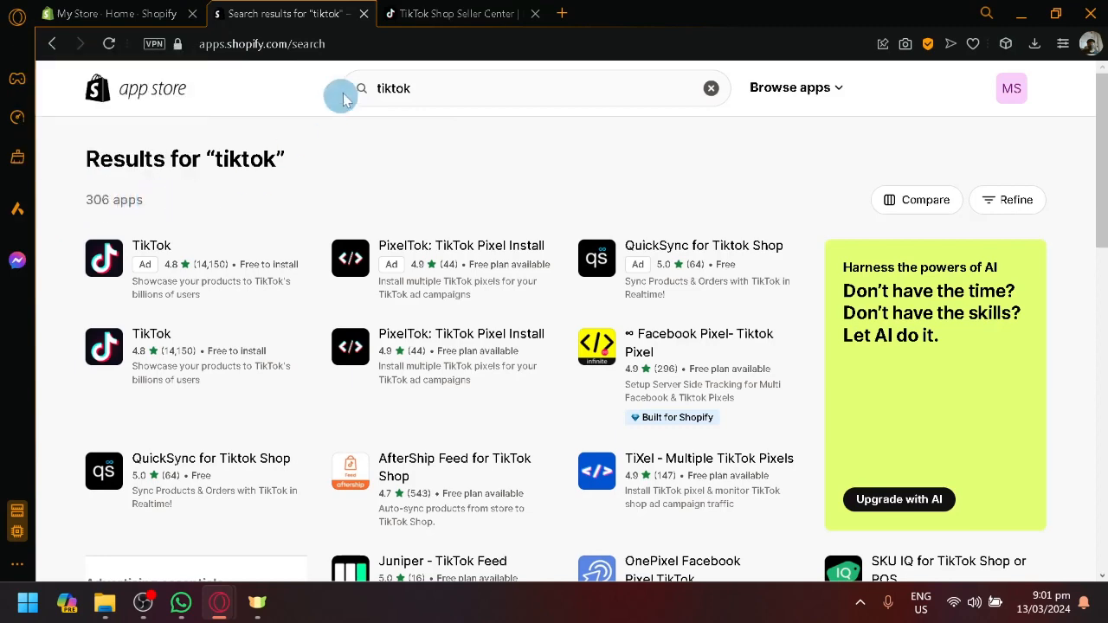
scroll("down", 3)
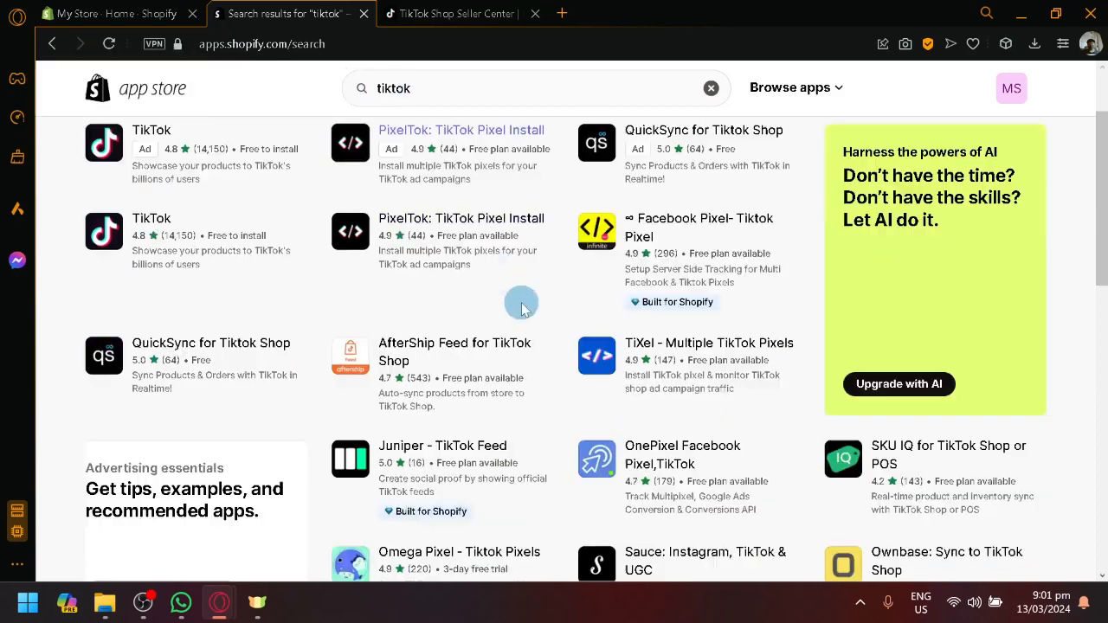
mouse_move(495, 273)
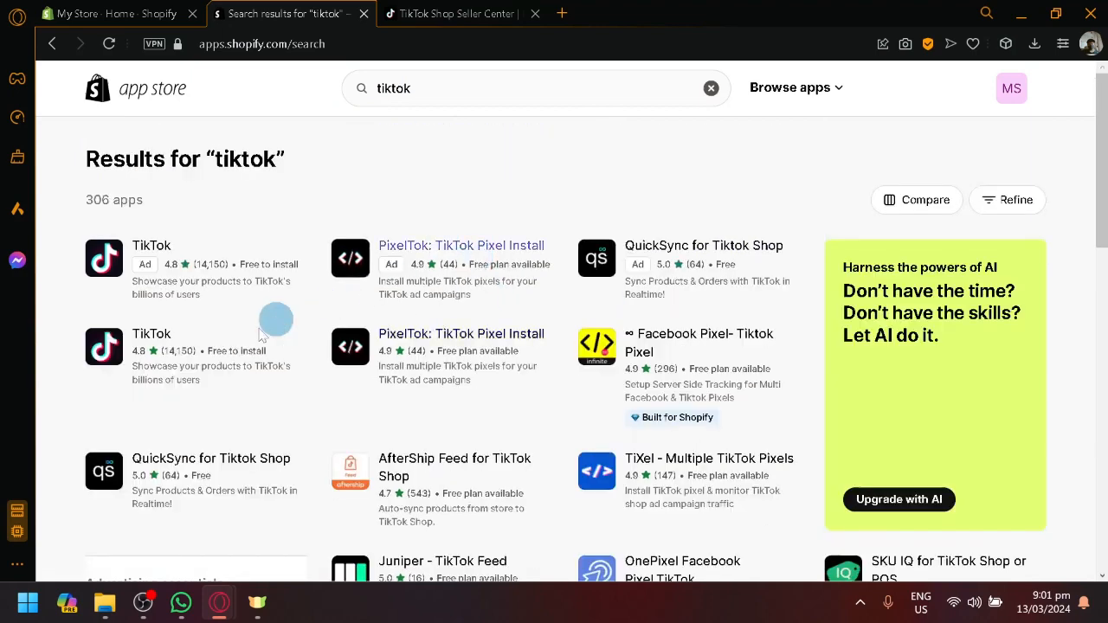
mouse_move(112, 356)
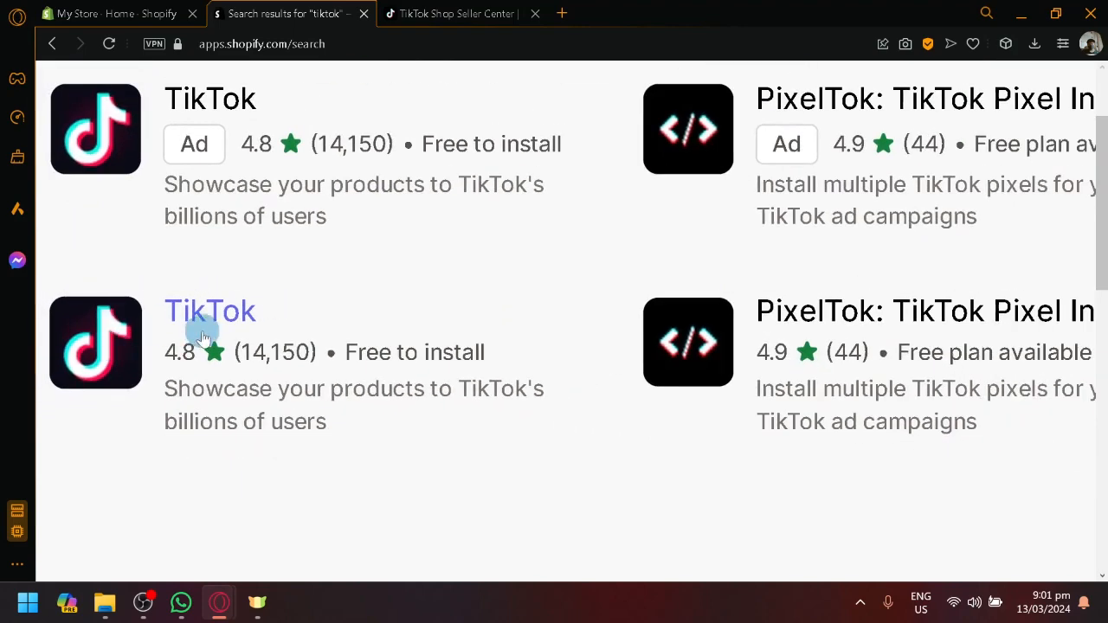
mouse_move(183, 381)
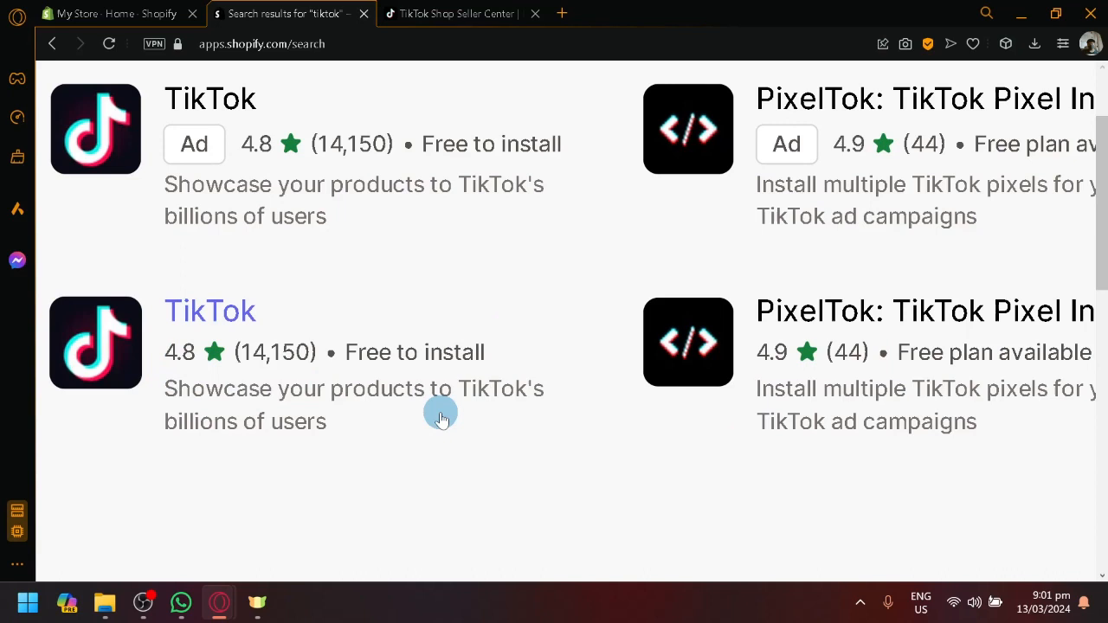
mouse_move(452, 425)
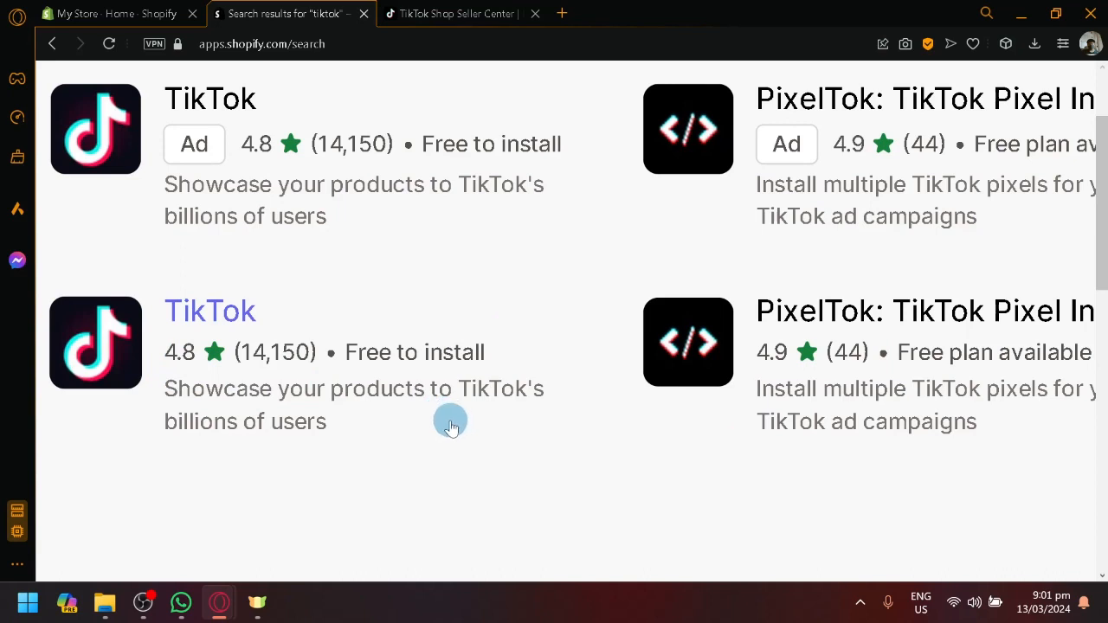
mouse_move(364, 461)
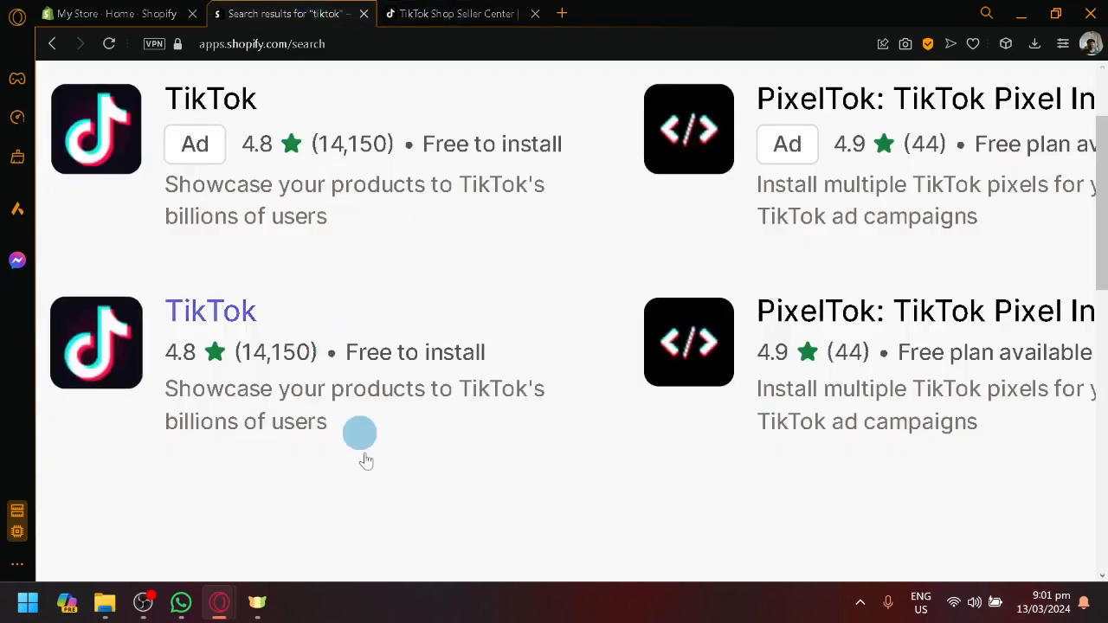
mouse_move(414, 388)
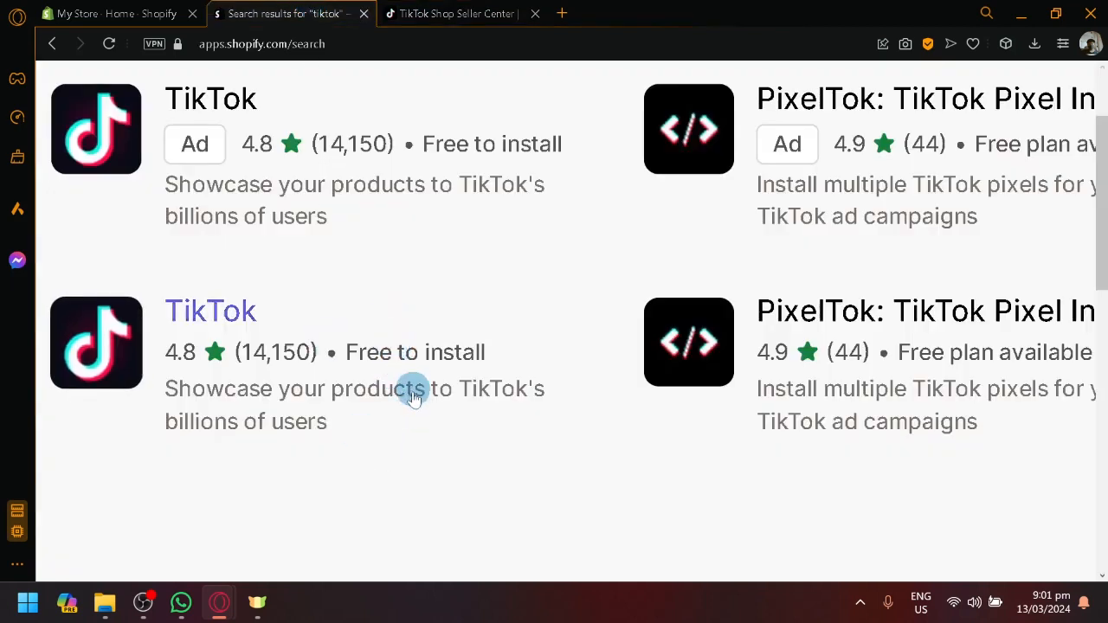
mouse_move(414, 441)
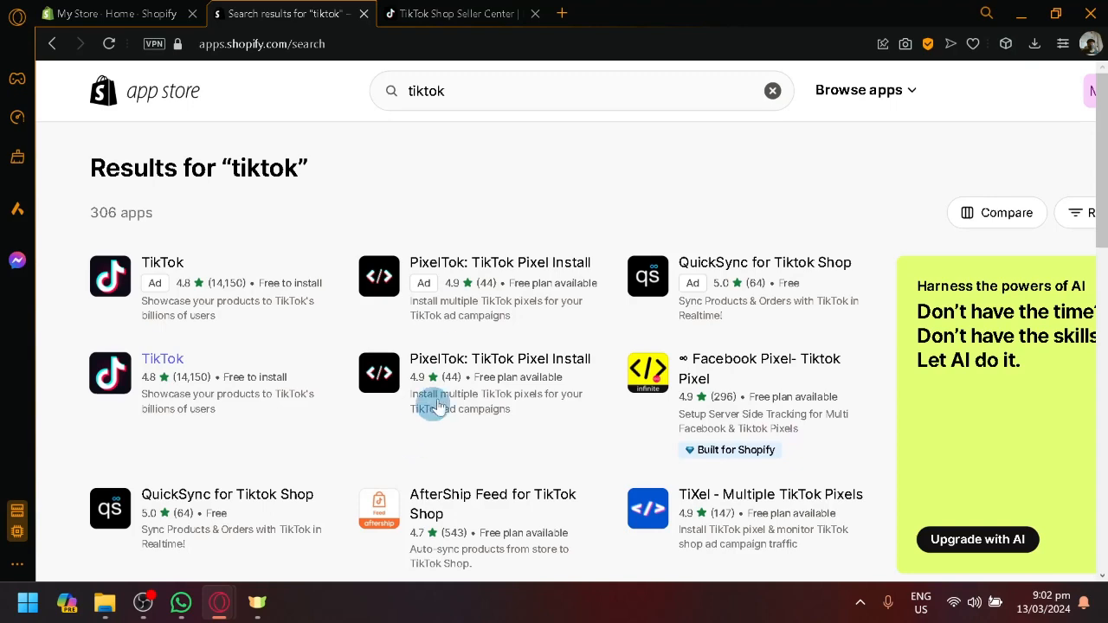
scroll("down", 3)
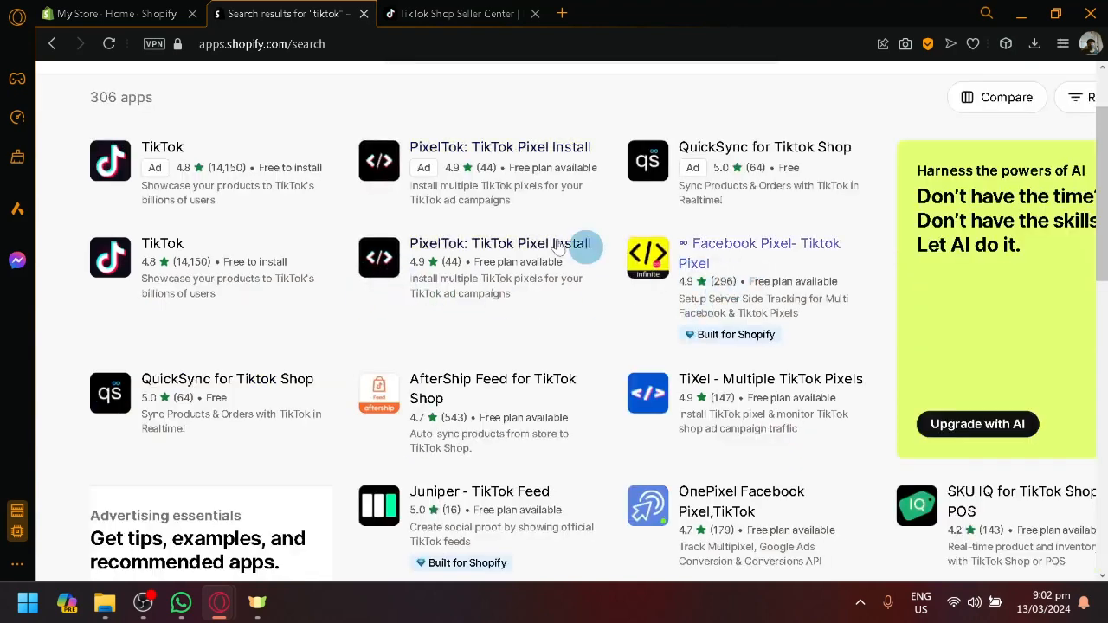
scroll("down", 3)
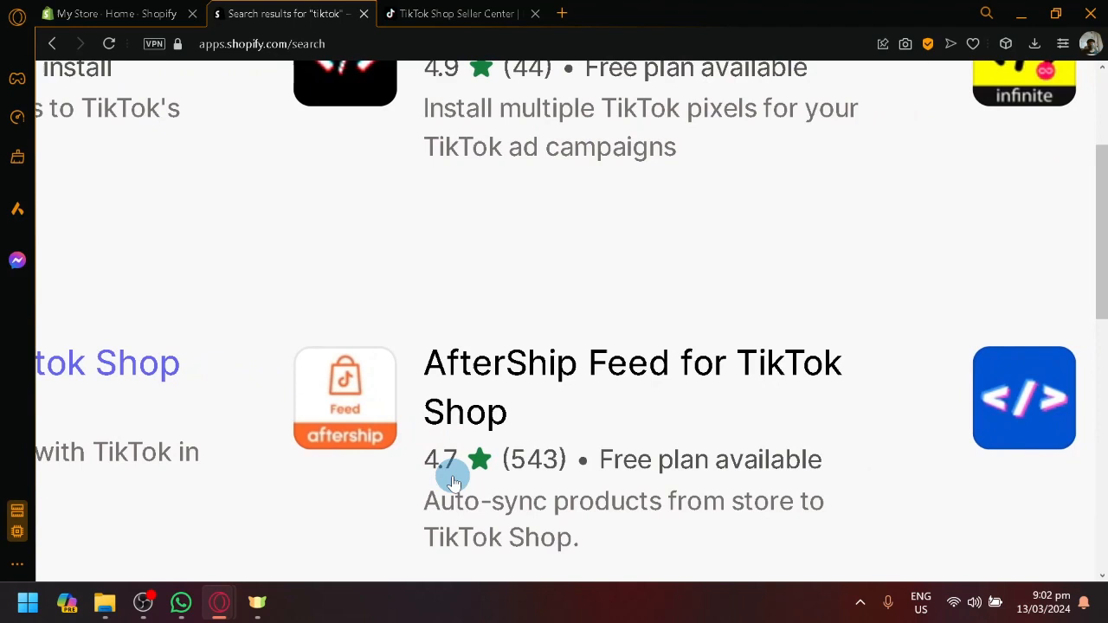
Scroll the results to the AfterShip Feed for TikTok Shop listing.
scroll("down", 3)
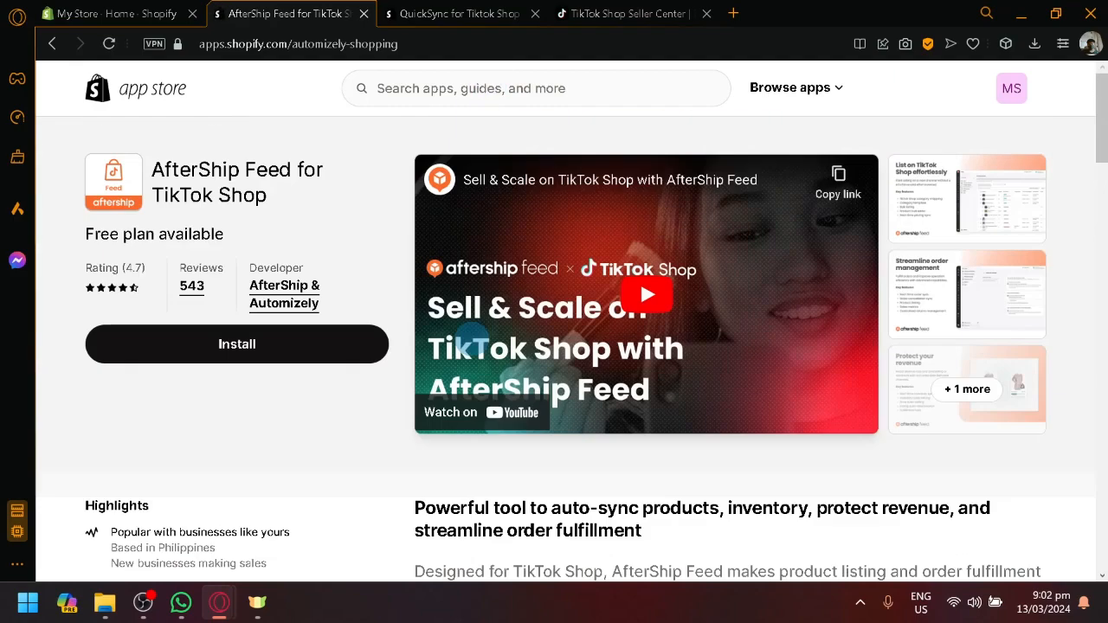
Review the AfterShip Feed listing's features, briefly checking the store admin home.
scroll("down", 3)
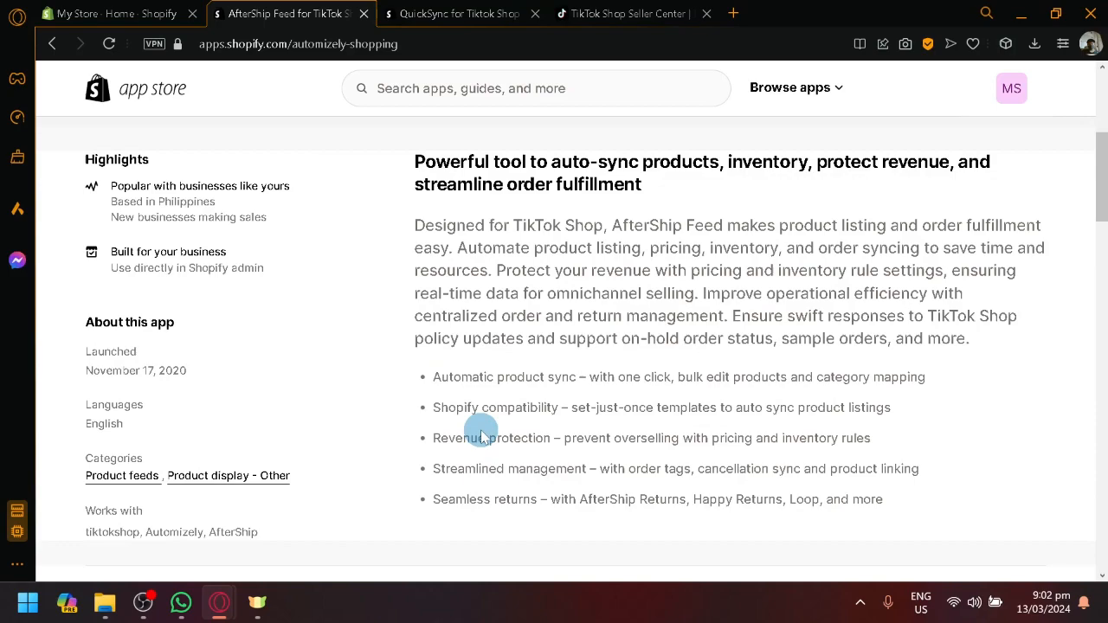
scroll("down", 3)
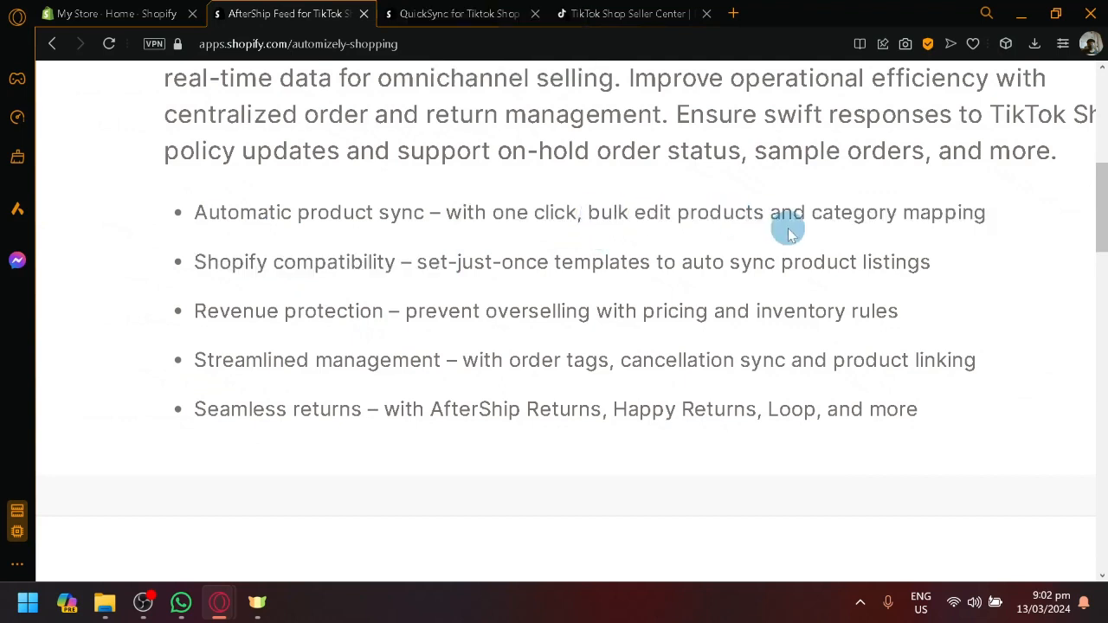
mouse_move(355, 201)
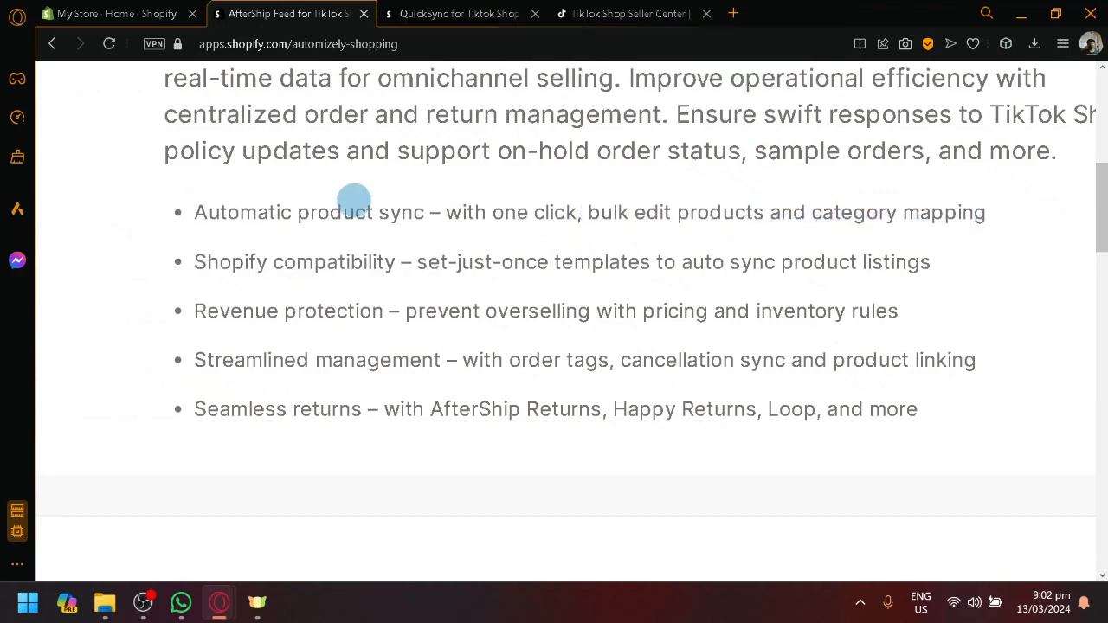
left_click(117, 14)
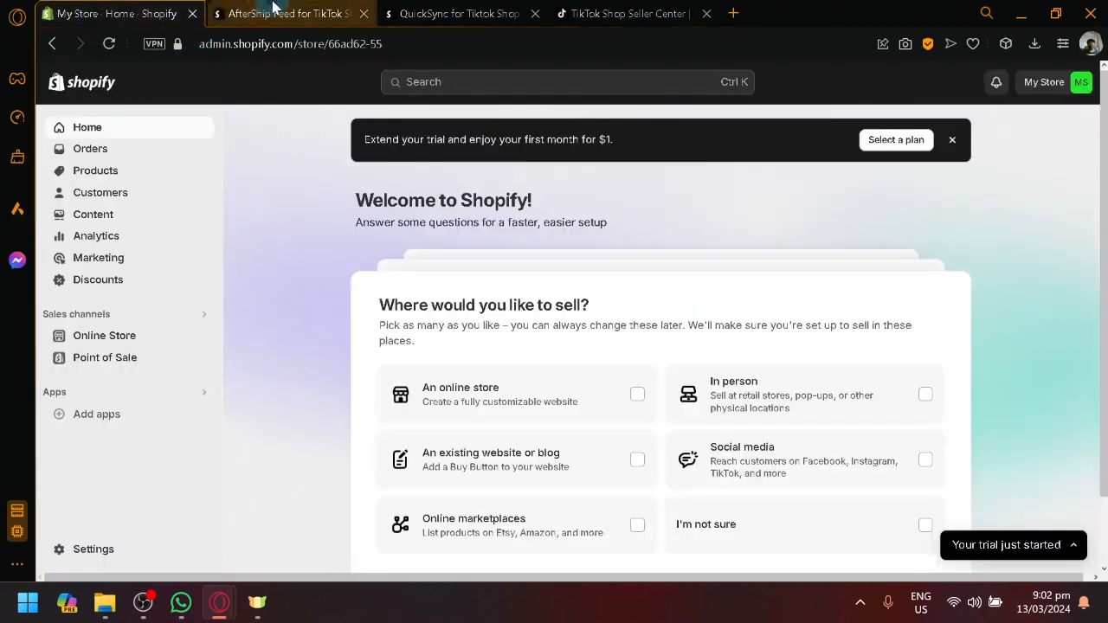
left_click(286, 14)
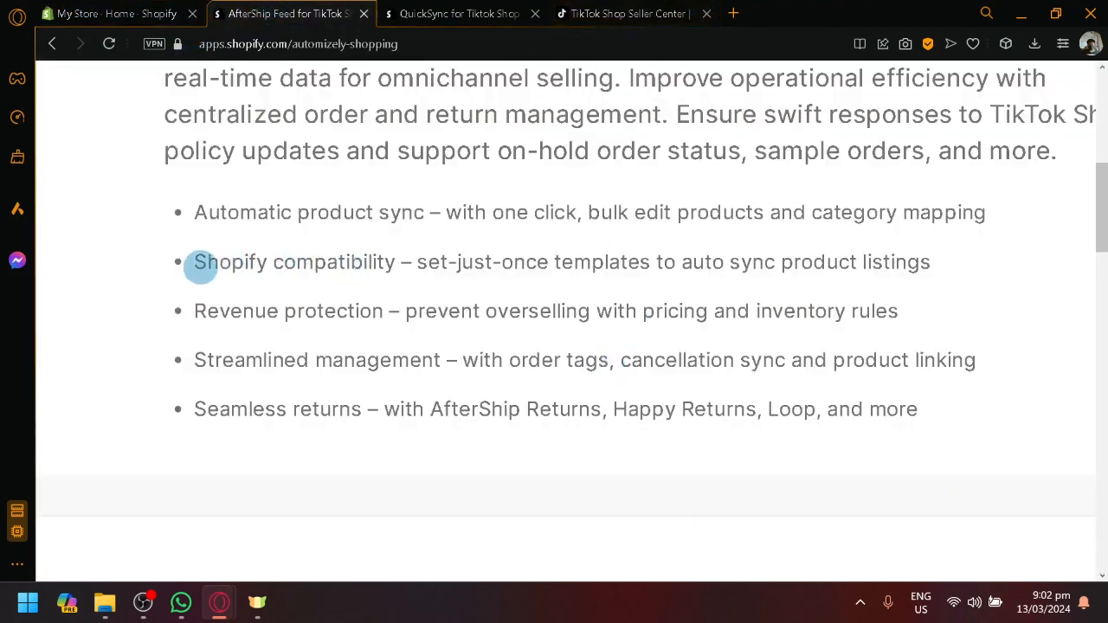
Read through the listing's reviews and details before starting the install.
left_click_drag(194, 262, 533, 262)
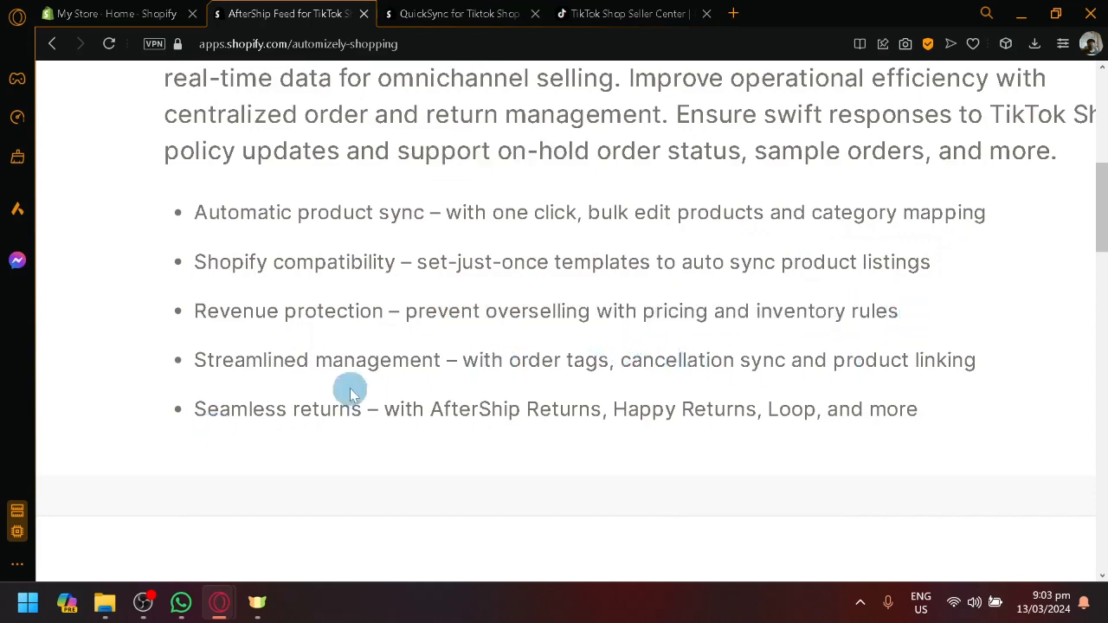
scroll("up", 3)
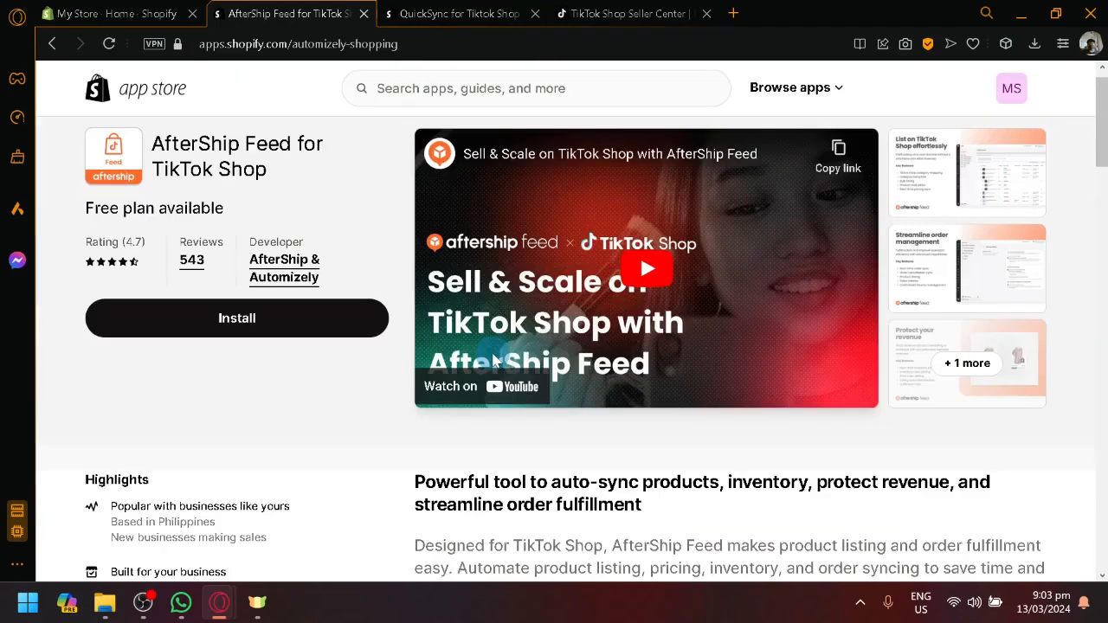
scroll("down", 3)
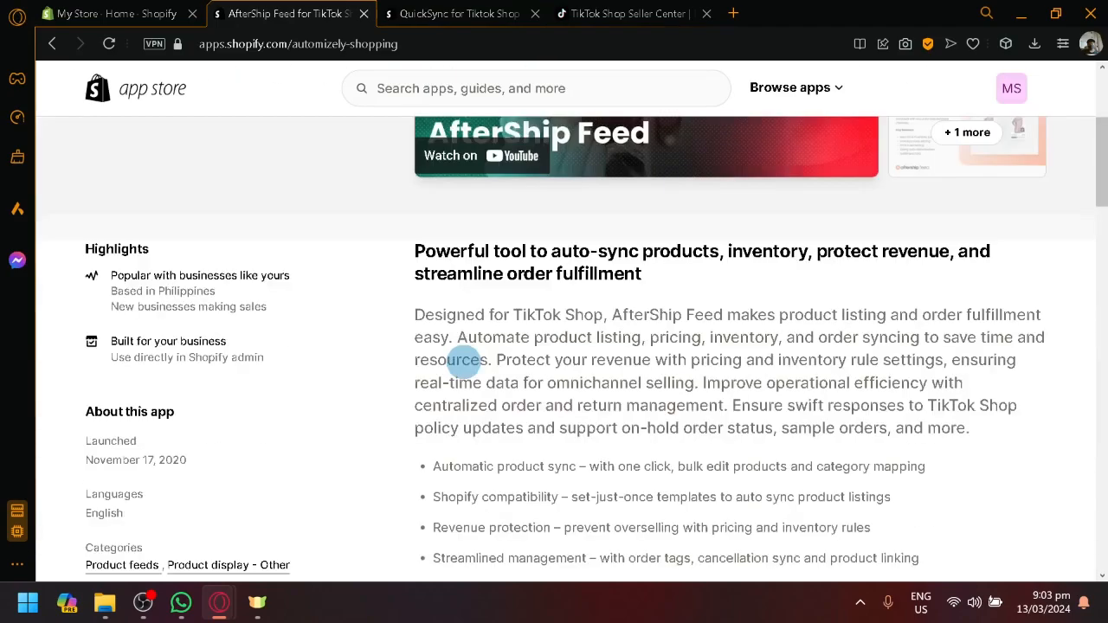
scroll("down", 3)
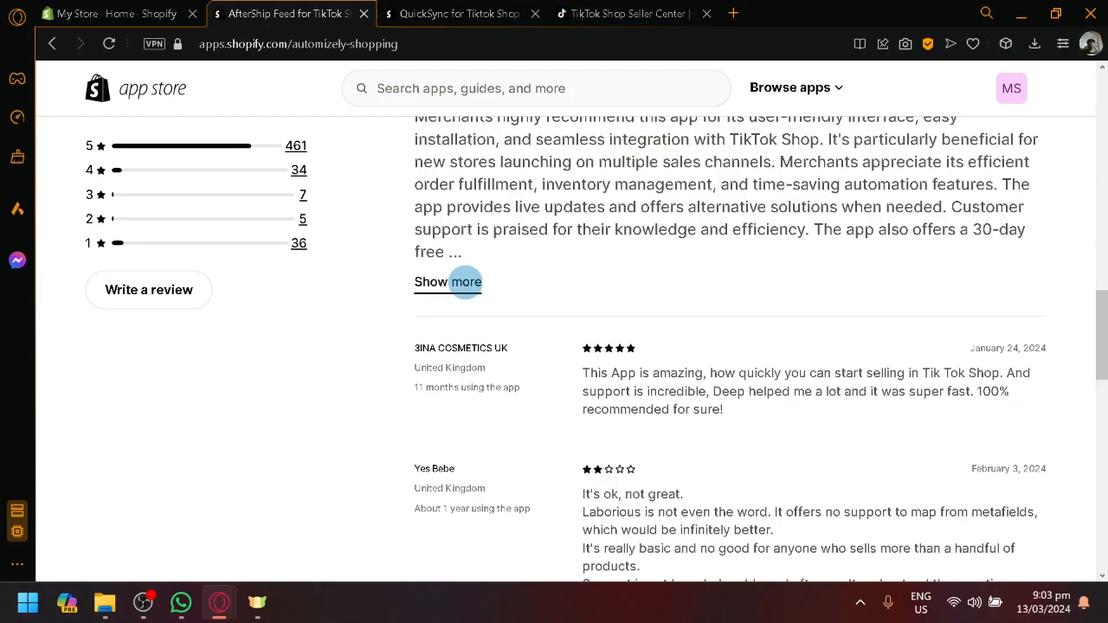
scroll("up", 3)
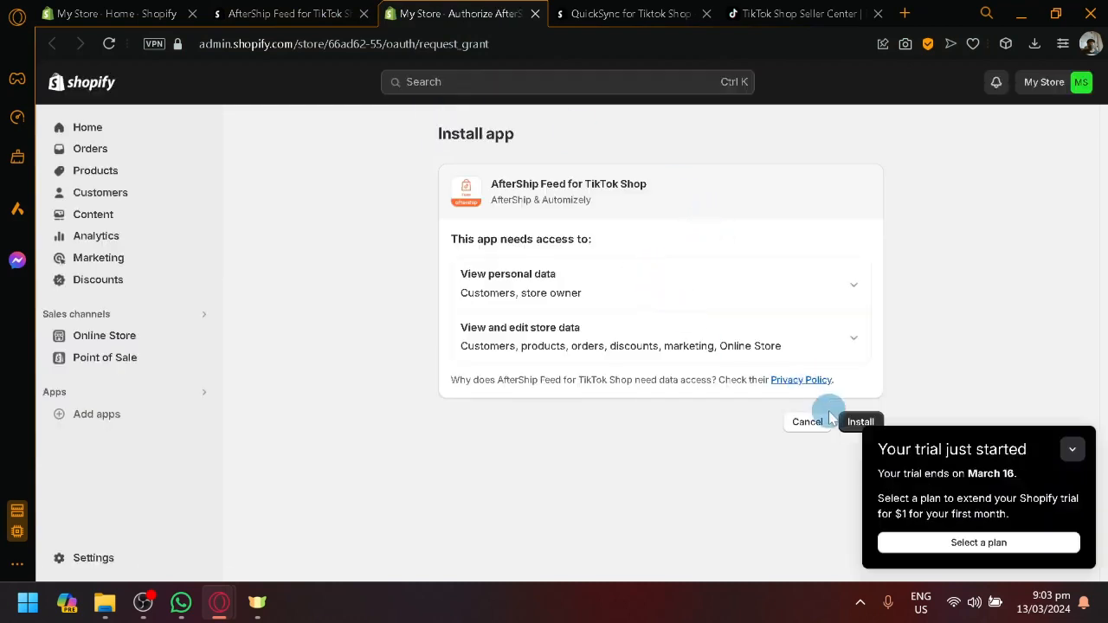
Approve installing AfterShip Feed for TikTok Shop on the Shopify store.
left_click(858, 423)
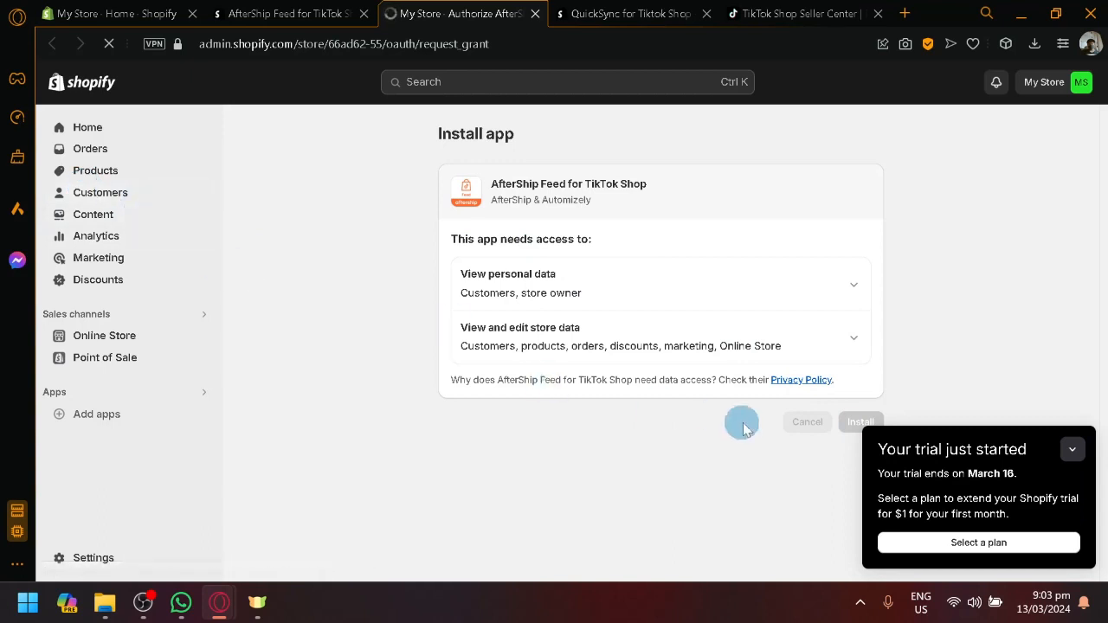
mouse_move(755, 207)
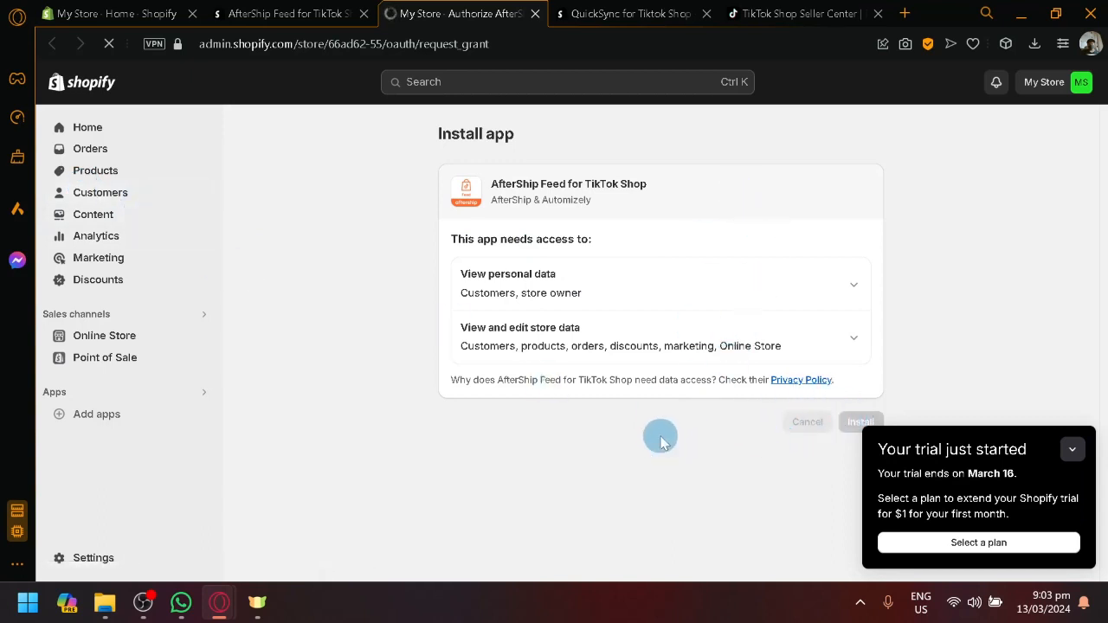
left_click(860, 422)
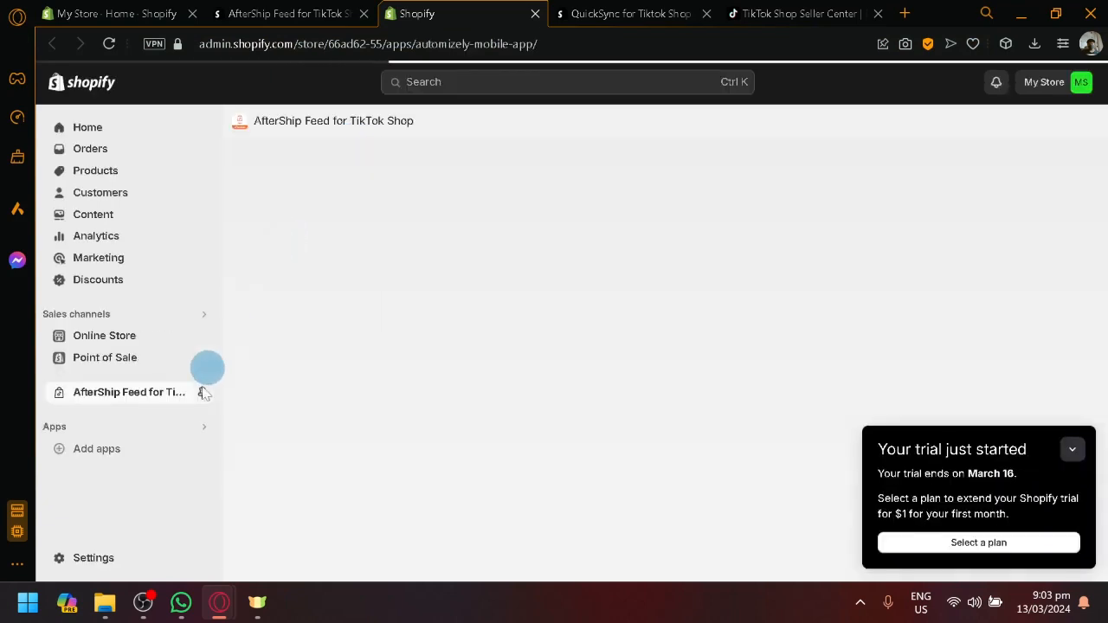
In the AfterShip Feed app, start connecting the TikTok Shop store.
left_click(128, 391)
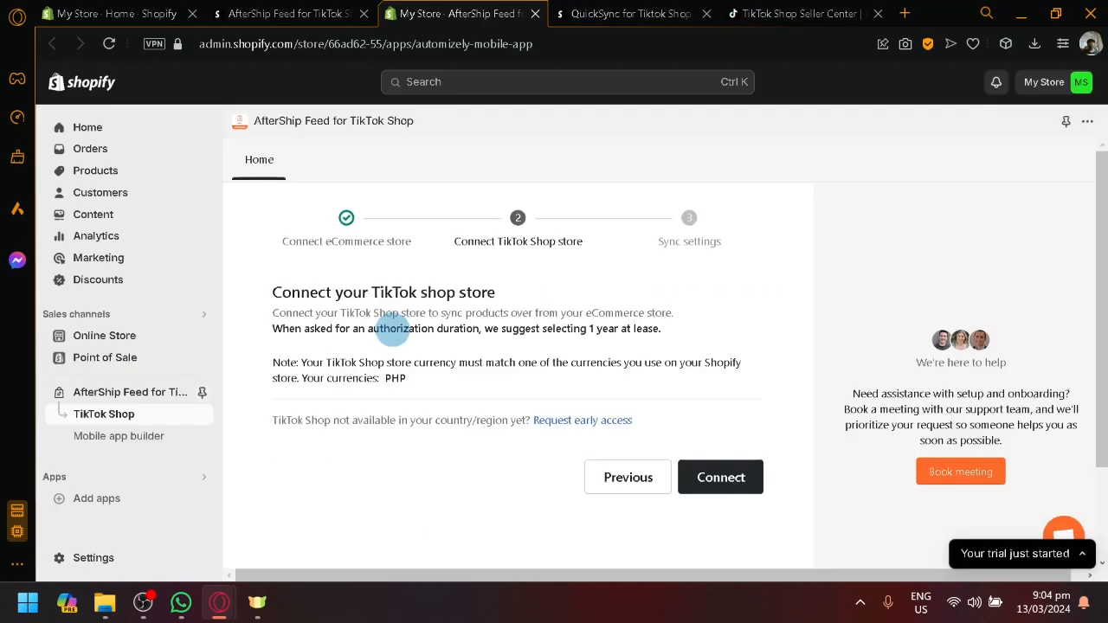
left_click(720, 477)
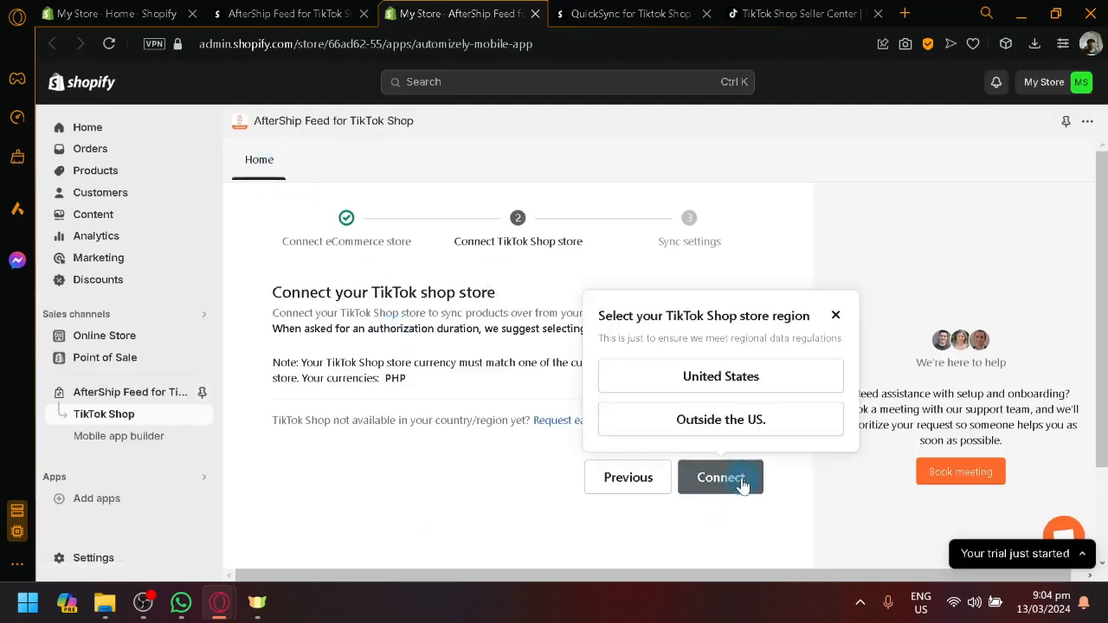
Choose the TikTok Shop store region, opening AfterShip Feed's Seller Center listing.
left_click(720, 419)
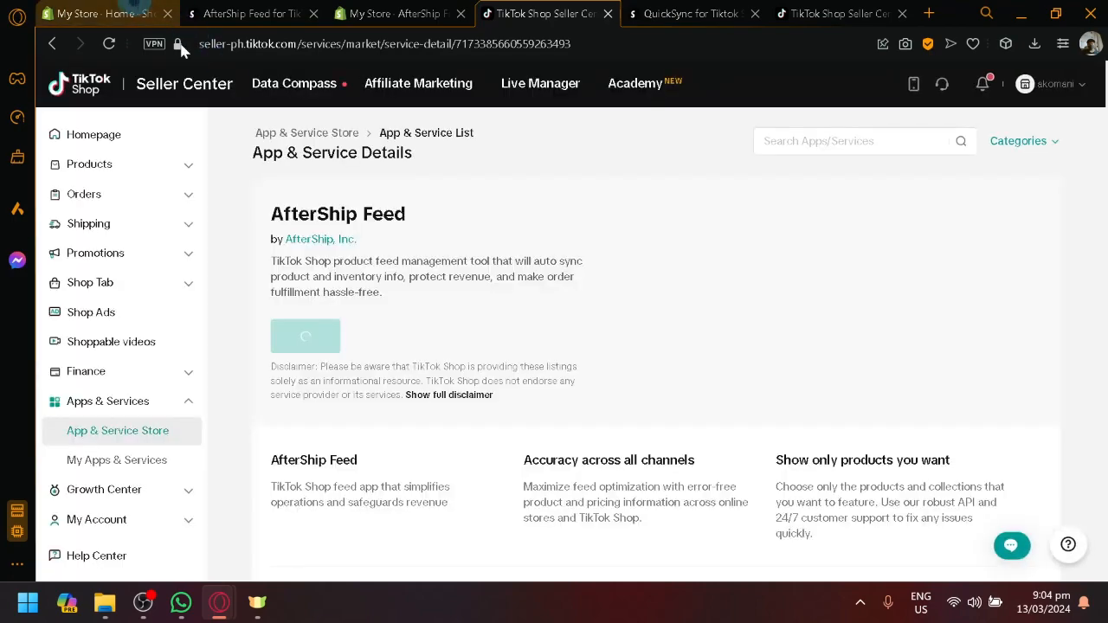
Submit the install form with Unlimited duration, a contact email and data-sharing consent.
left_click(394, 14)
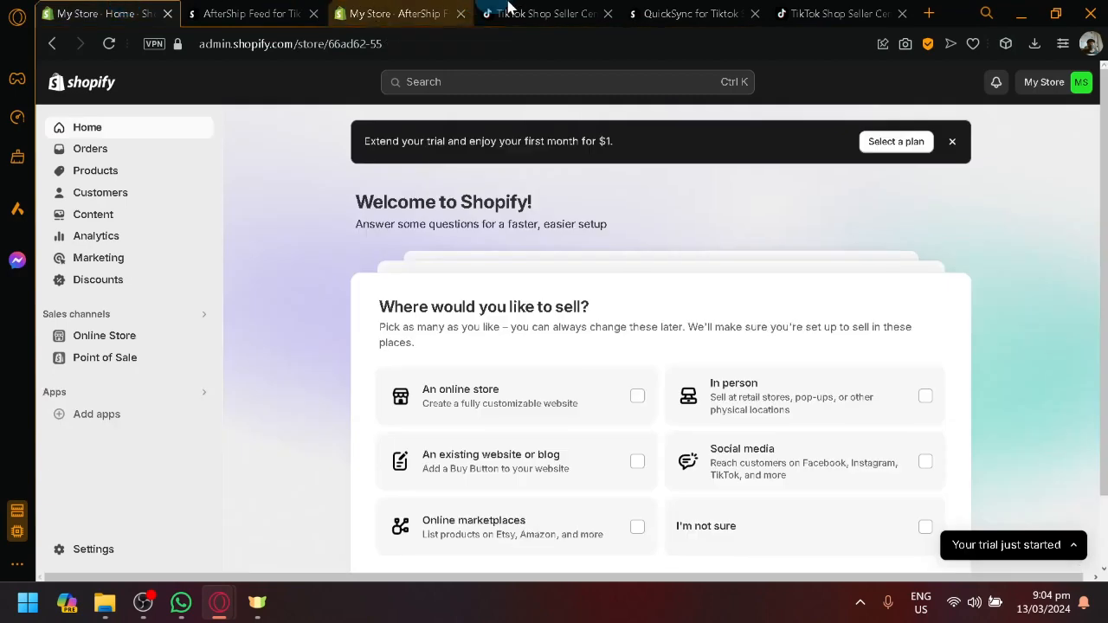
left_click(545, 14)
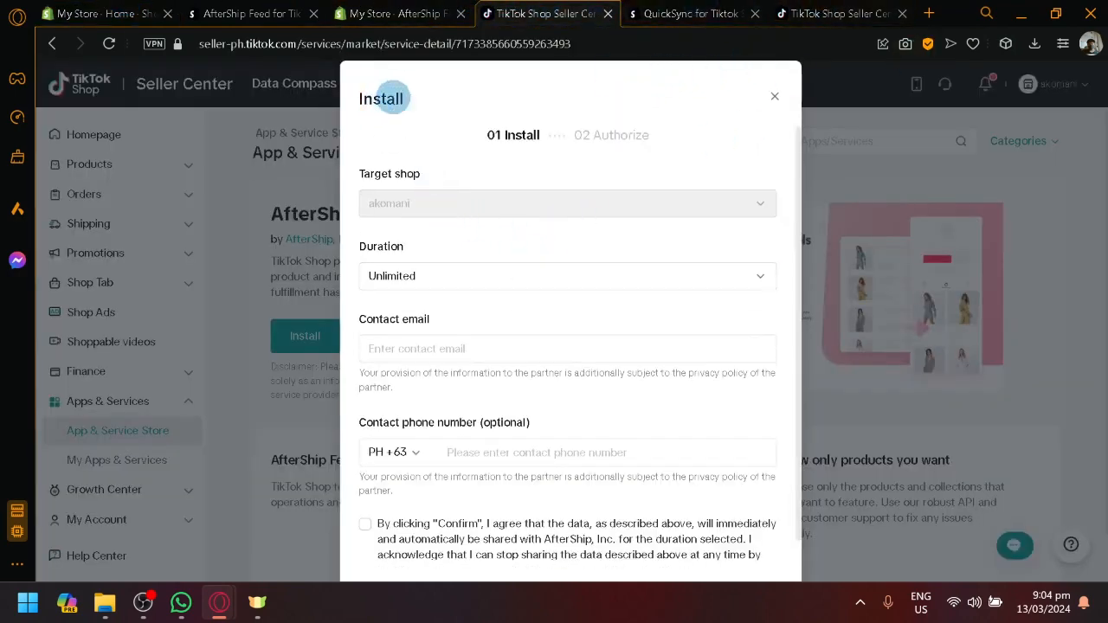
left_click(568, 257)
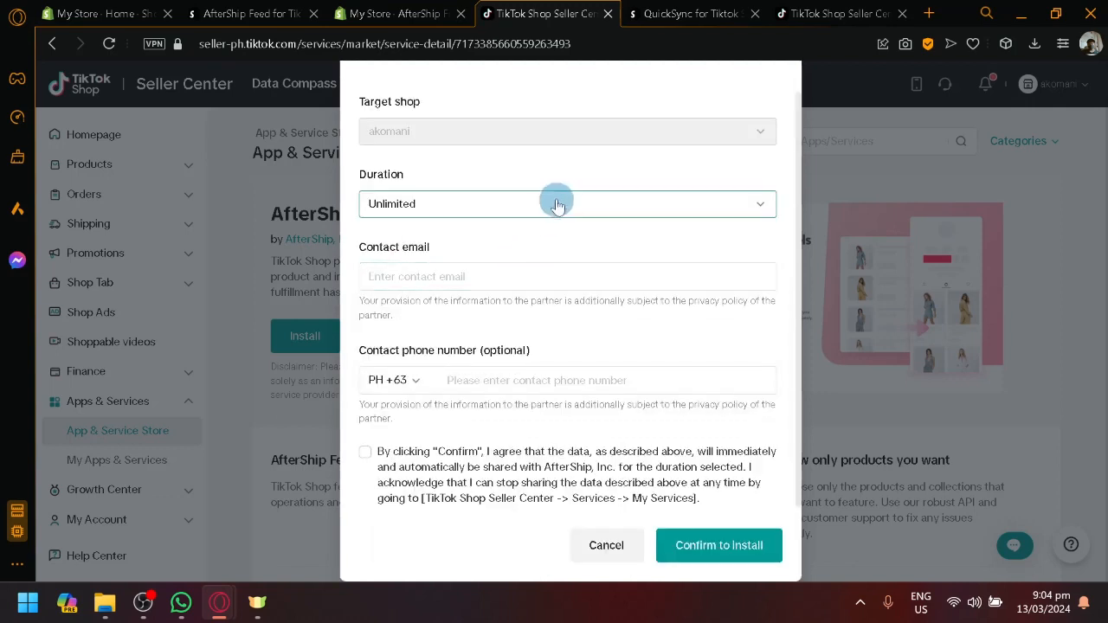
left_click(568, 277)
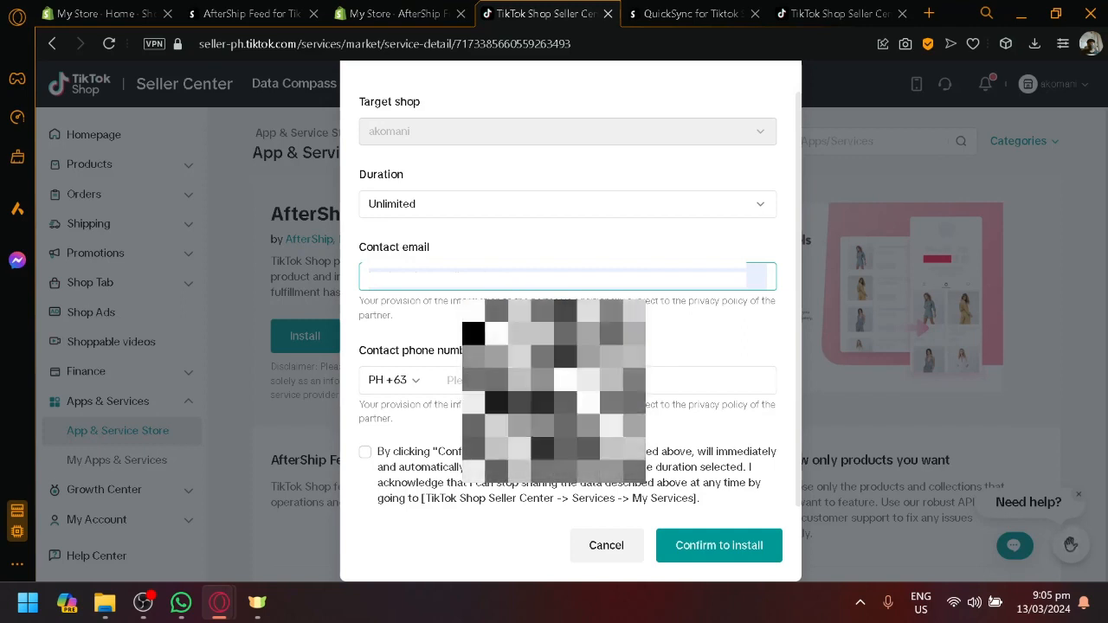
left_click(363, 450)
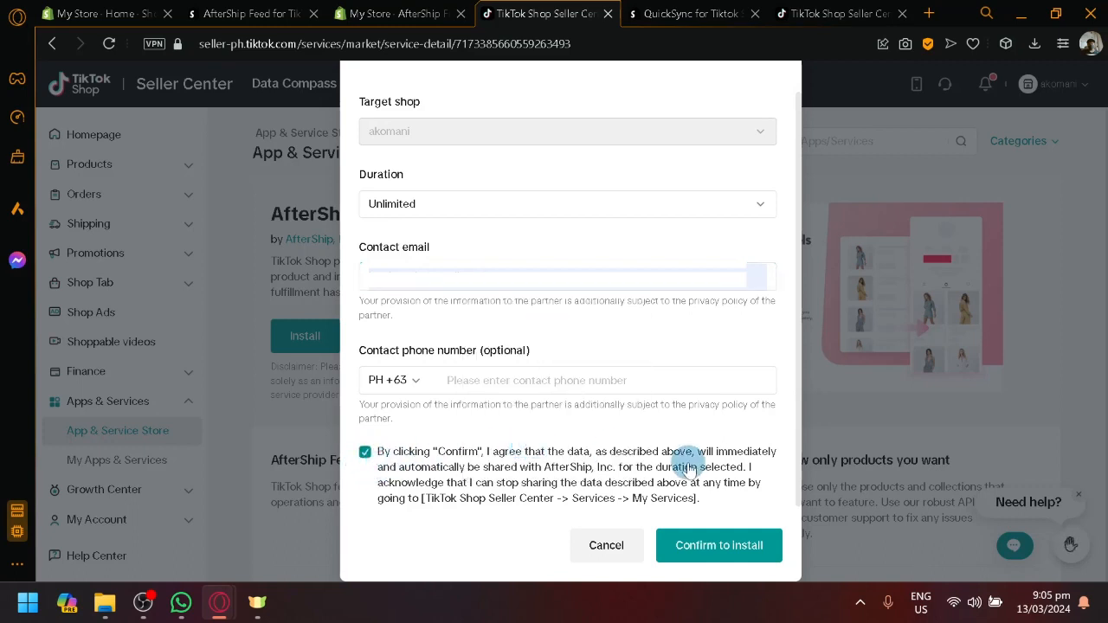
left_click(718, 545)
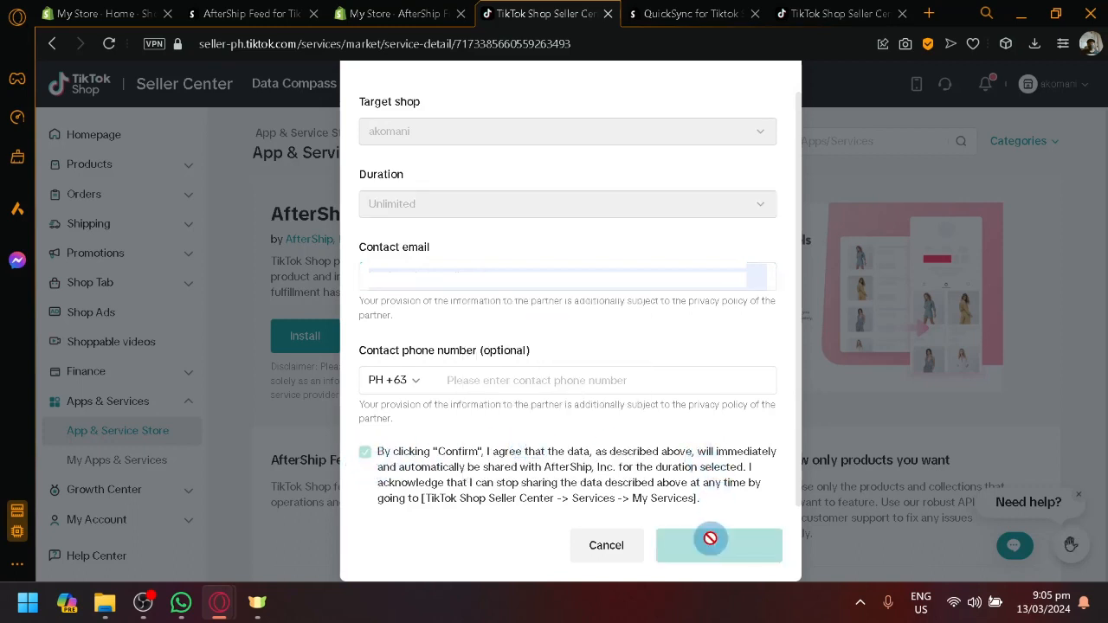
Review the requested permissions and authorize AfterShip Feed for the shop.
left_click(718, 543)
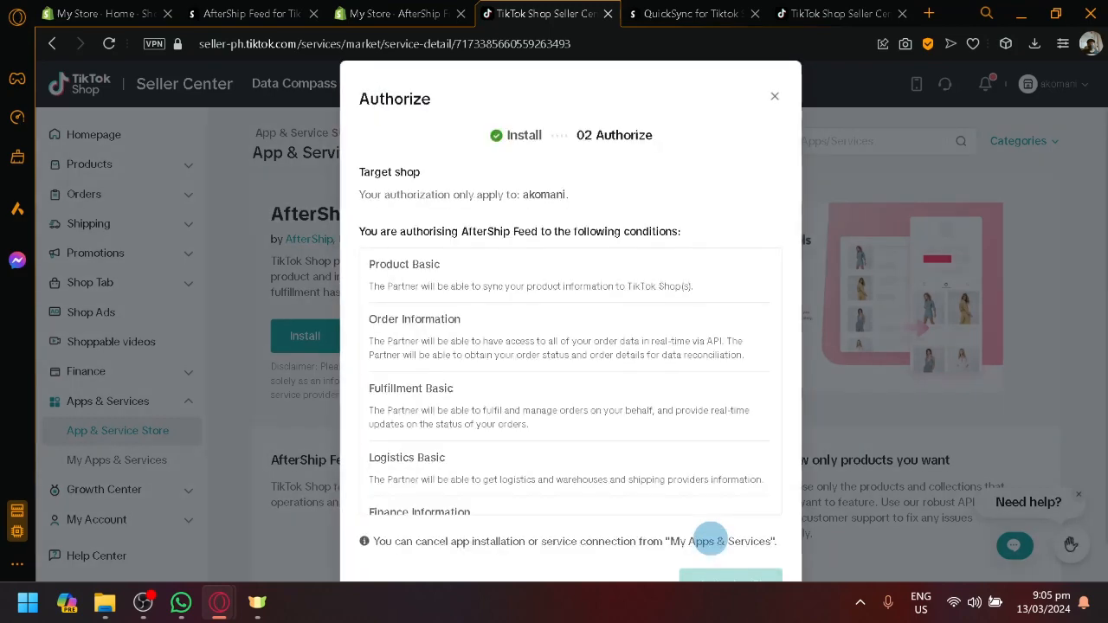
scroll("down", 3)
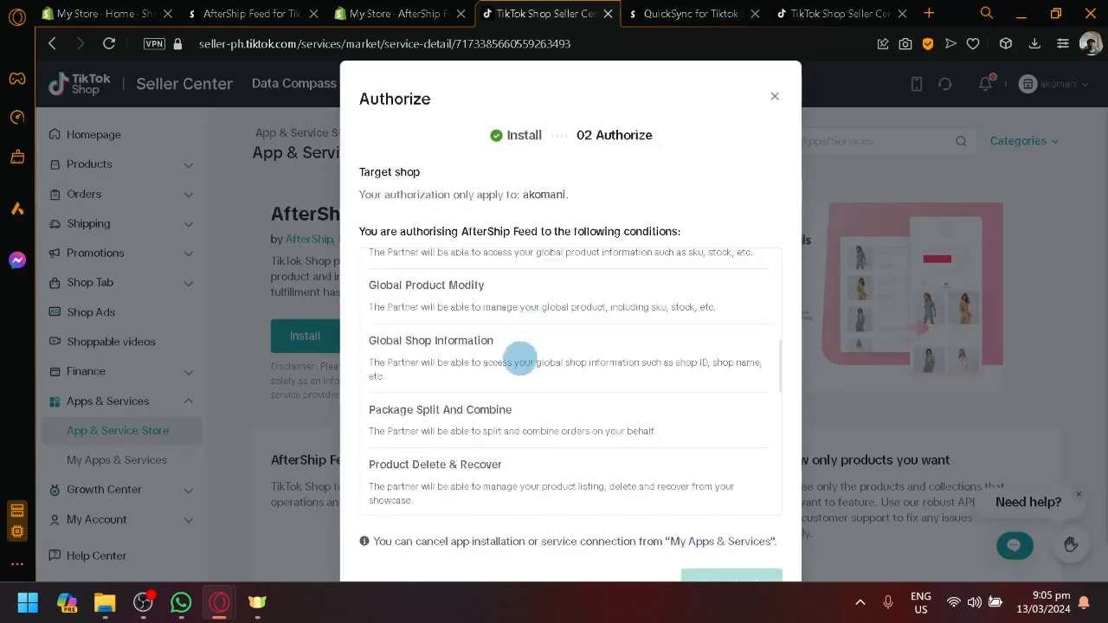
scroll("down", 3)
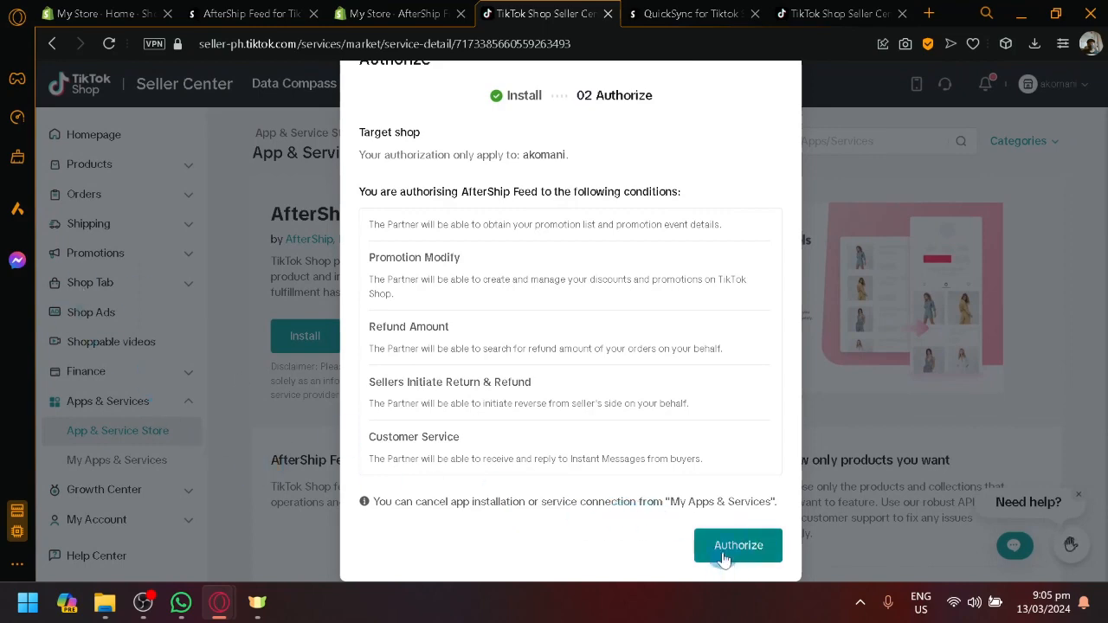
left_click(737, 546)
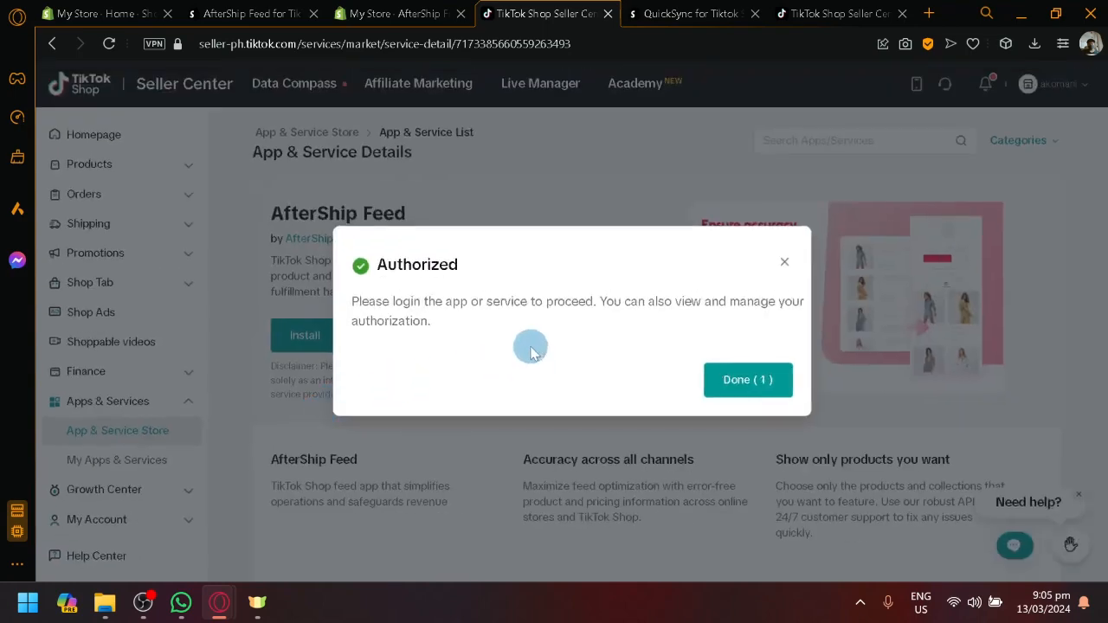
Dismiss the TikTok Shop authorization confirmation so AfterShip Feed loads in Shopify admin.
left_click(748, 379)
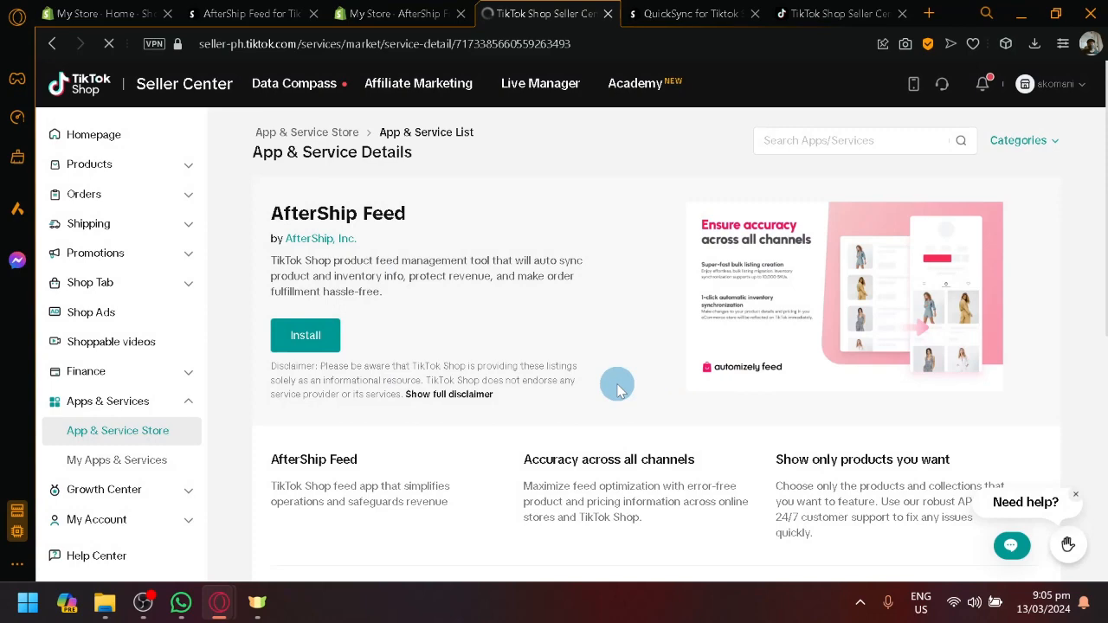
mouse_move(413, 214)
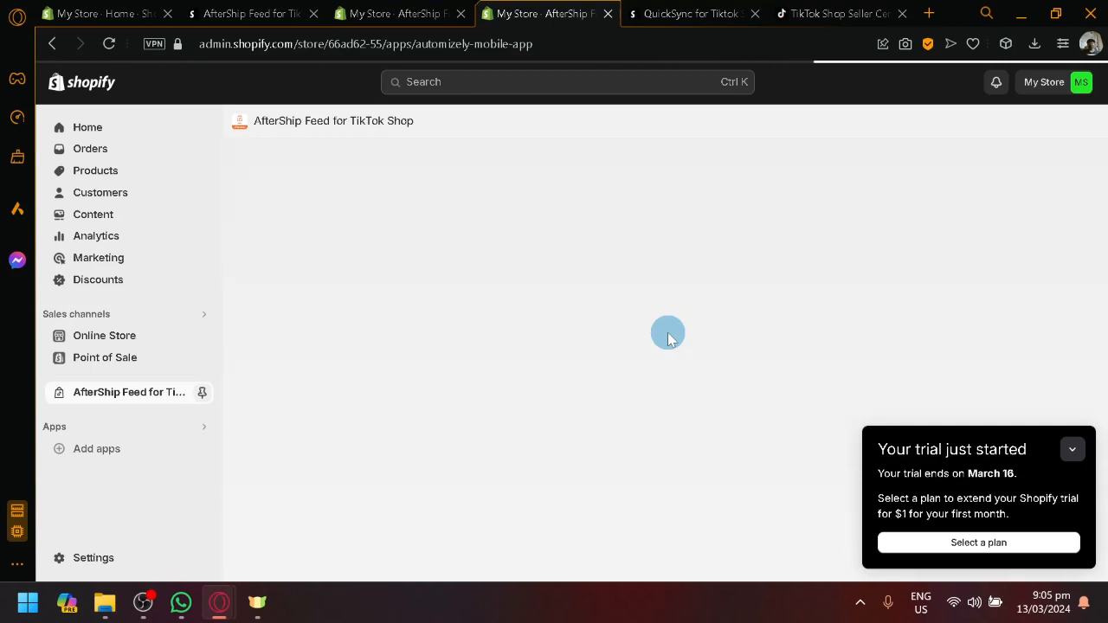
Close the QuickSync App Store listing and confirm the AfterShip Feed sync settings with Get started.
left_click(689, 14)
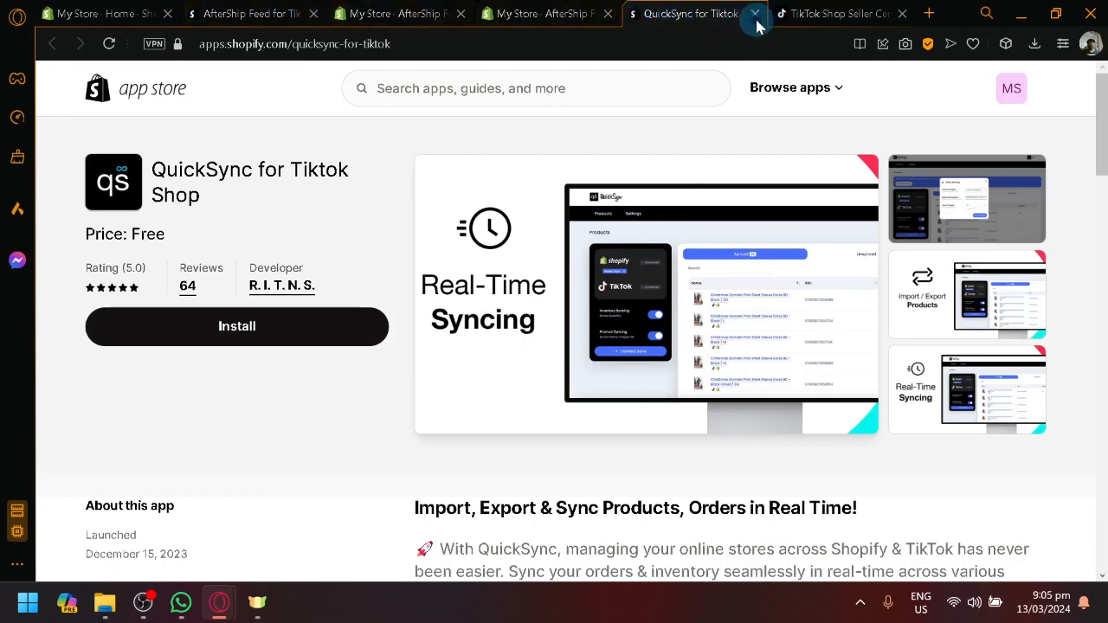
left_click(632, 13)
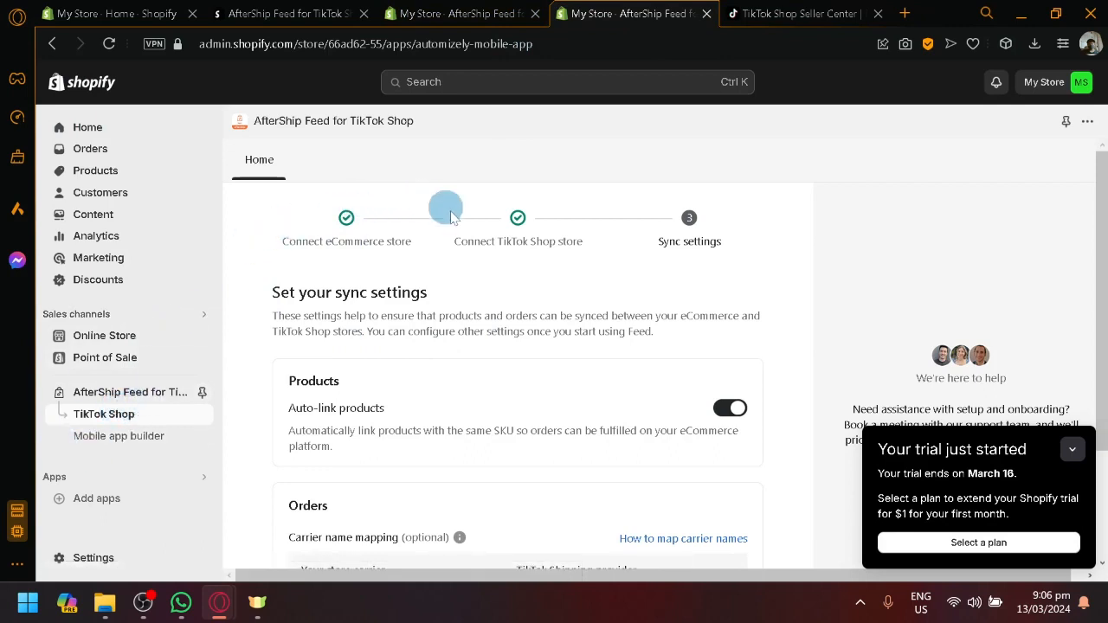
scroll("down", 3)
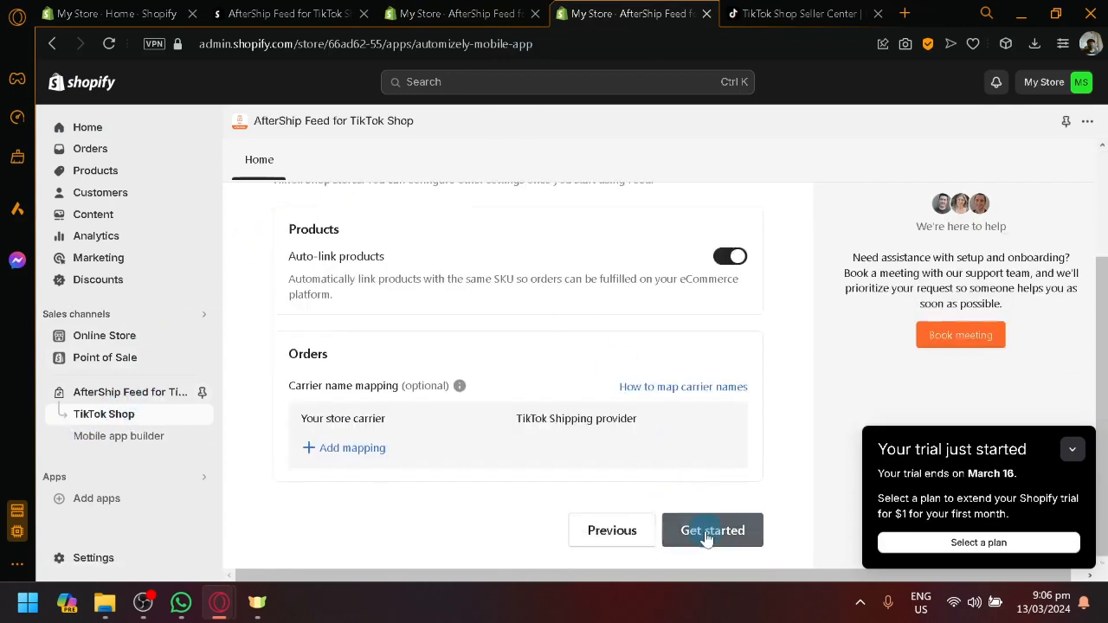
left_click(712, 530)
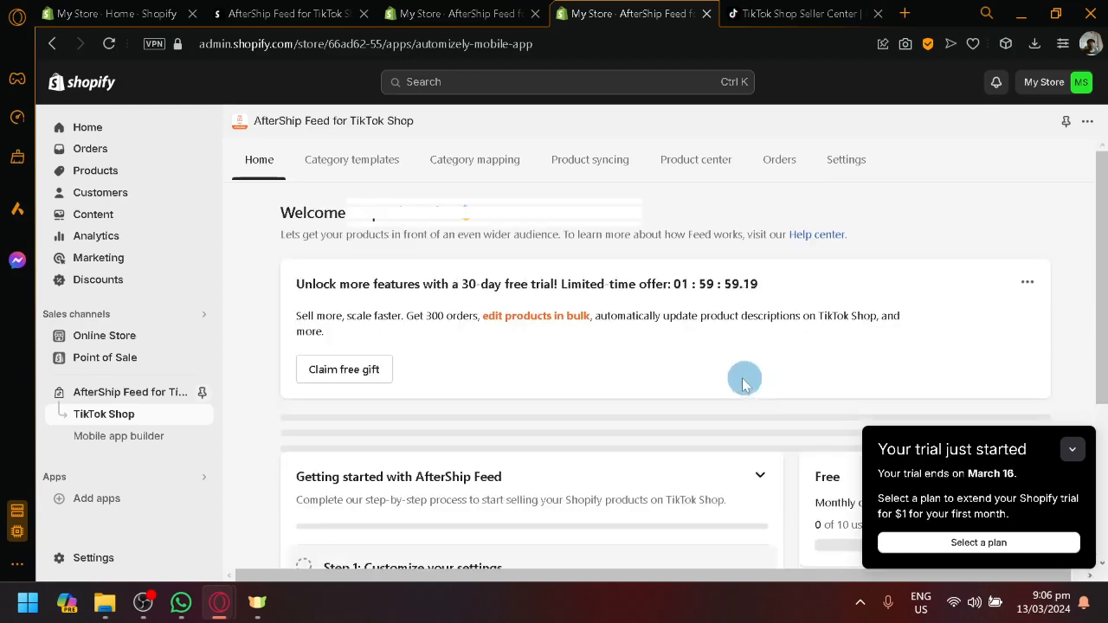
Take the AfterShip Feed three-step guided tour through to Done.
scroll("down", 3)
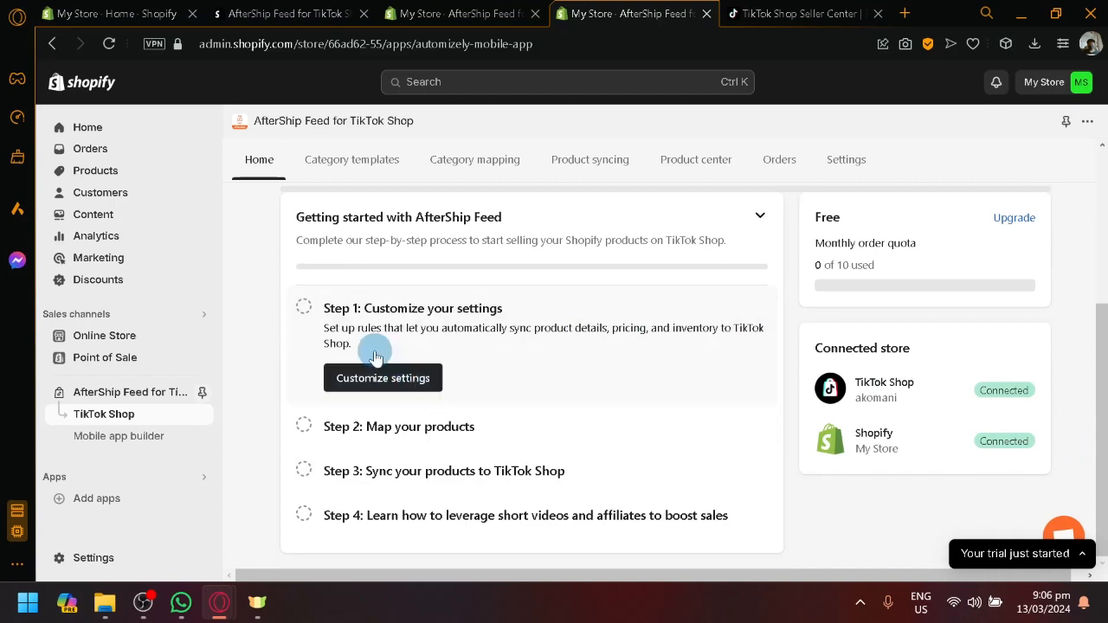
left_click(382, 378)
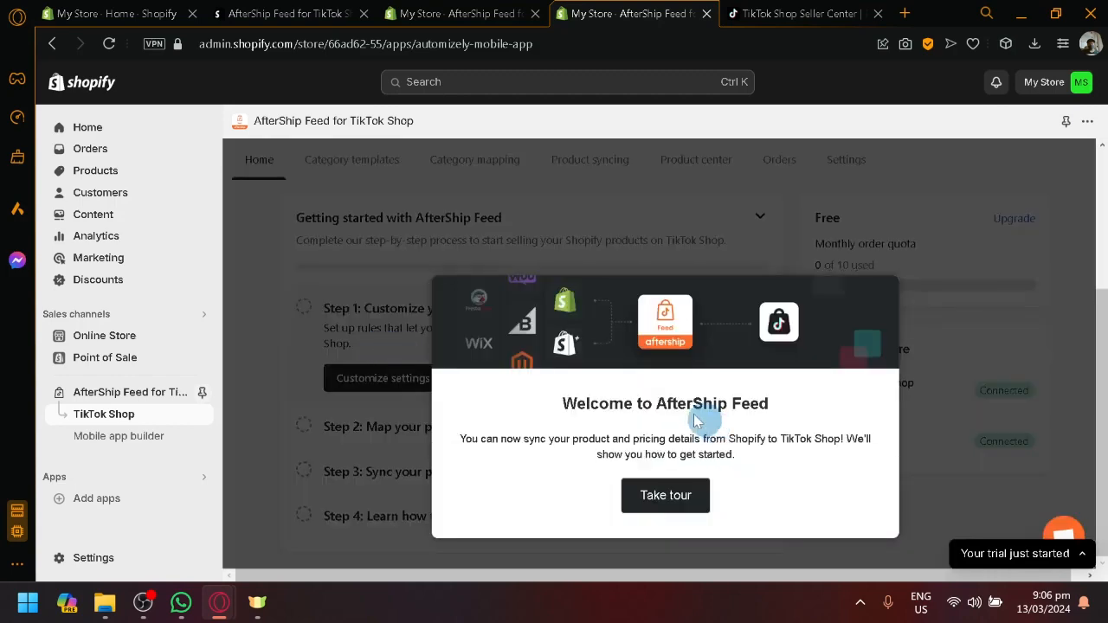
mouse_move(665, 495)
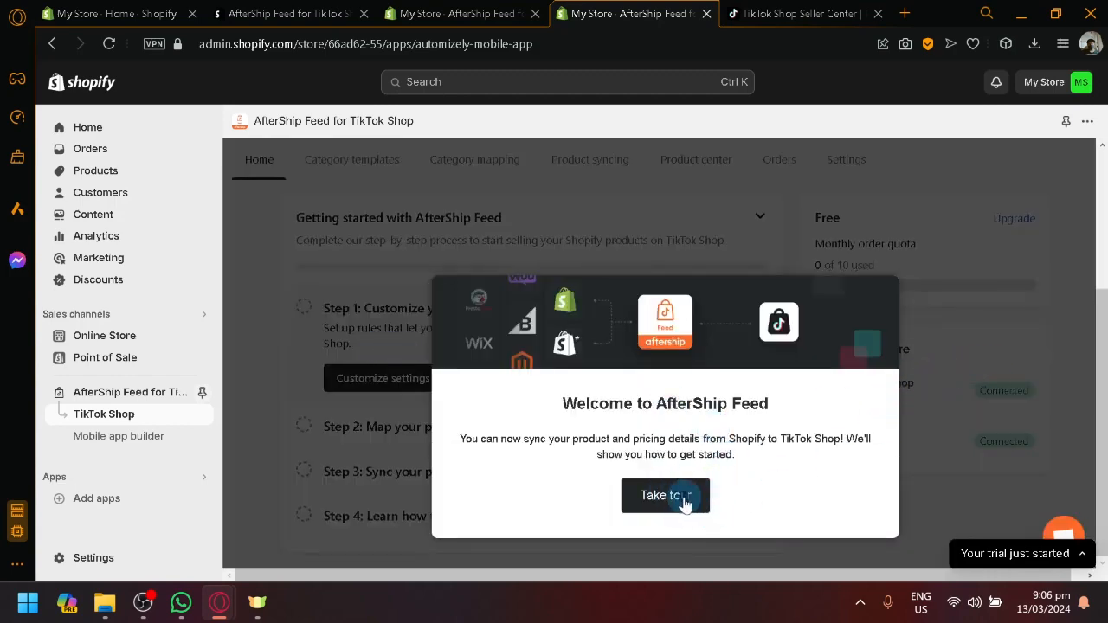
left_click(665, 495)
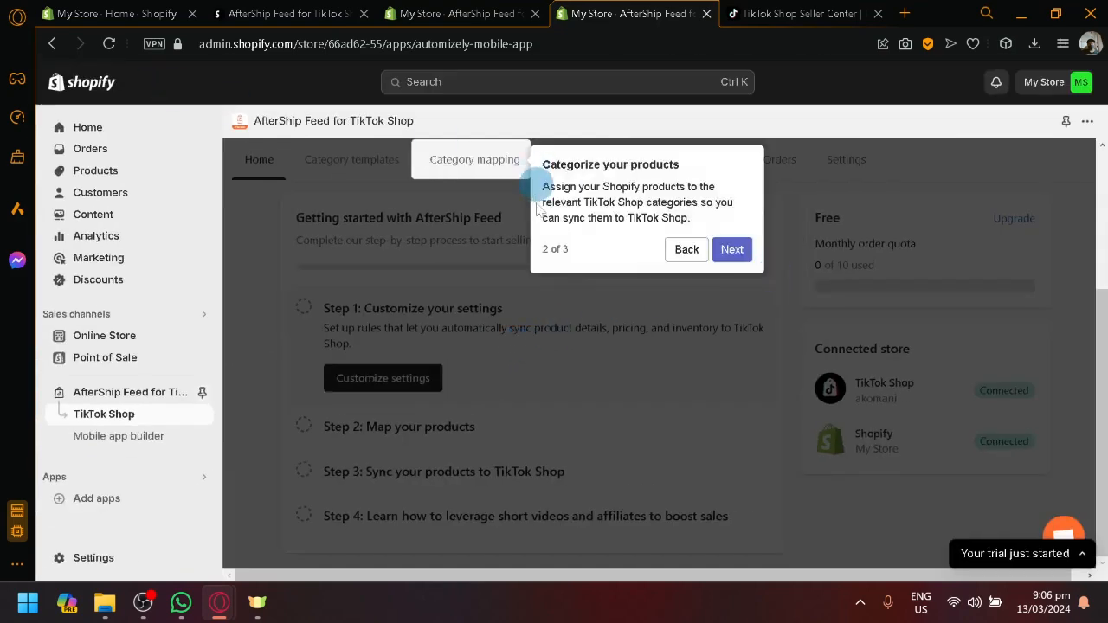
left_click(731, 249)
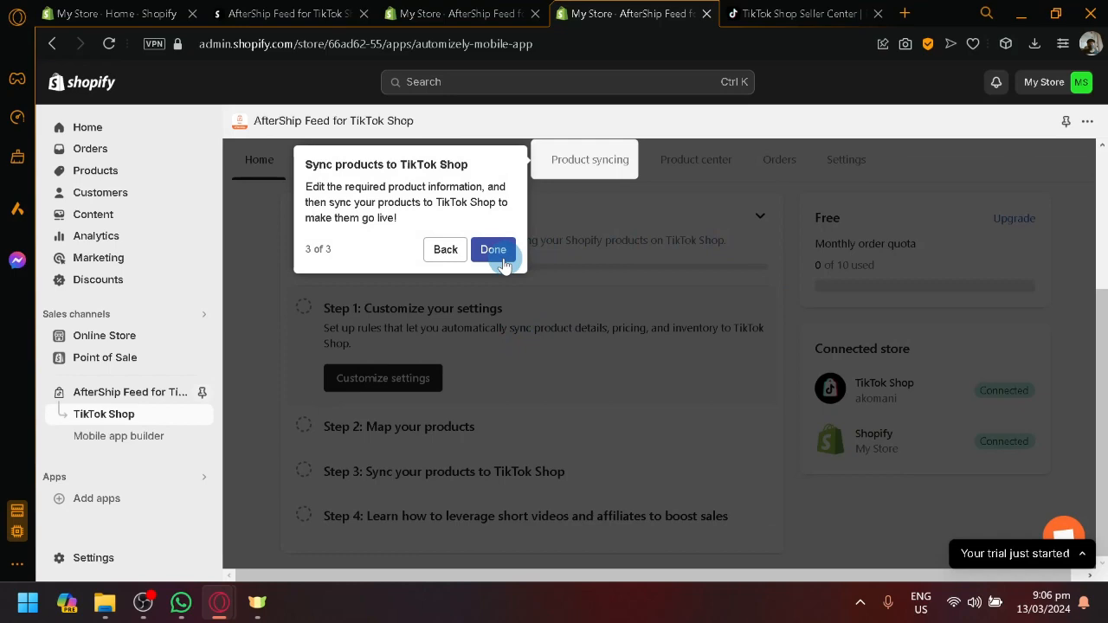
left_click(491, 250)
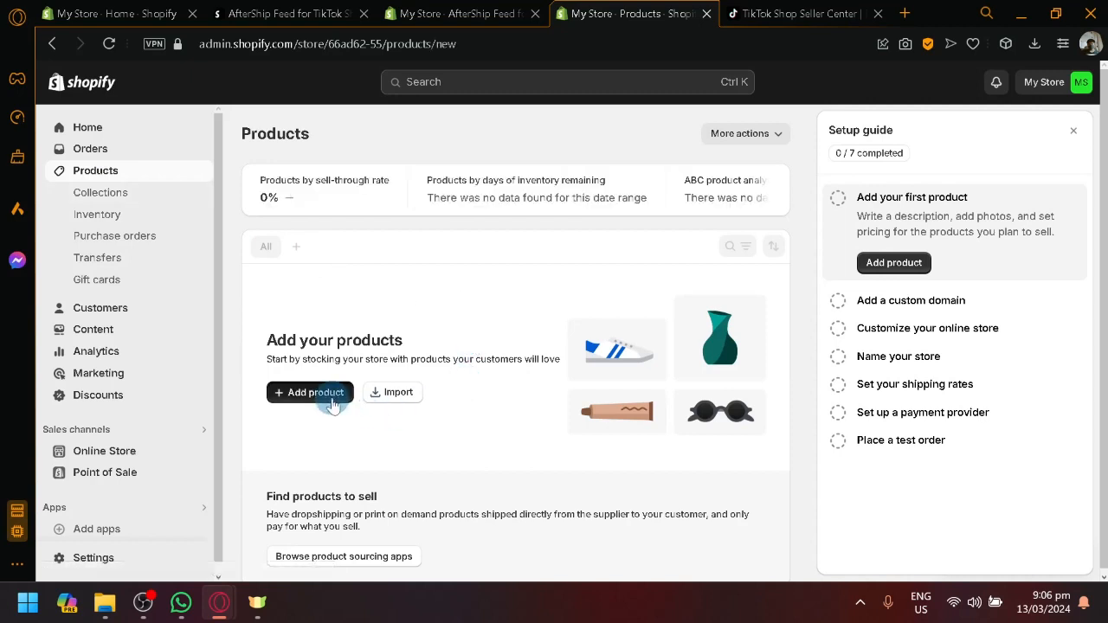
Start a new product named Test product with the description 'Test it'.
left_click(310, 391)
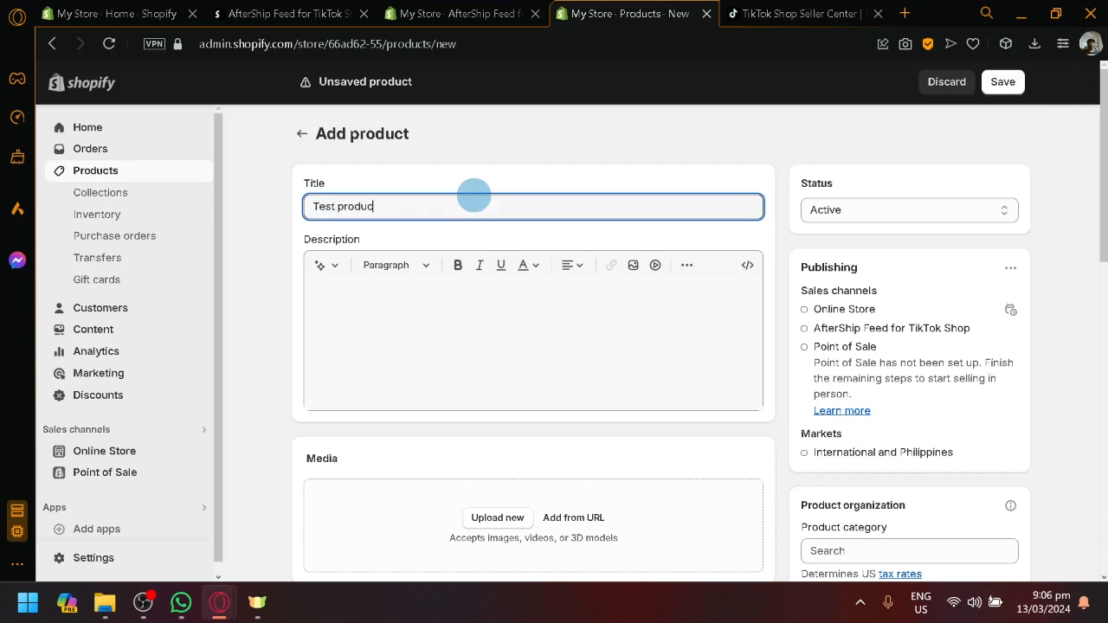
type("Test it")
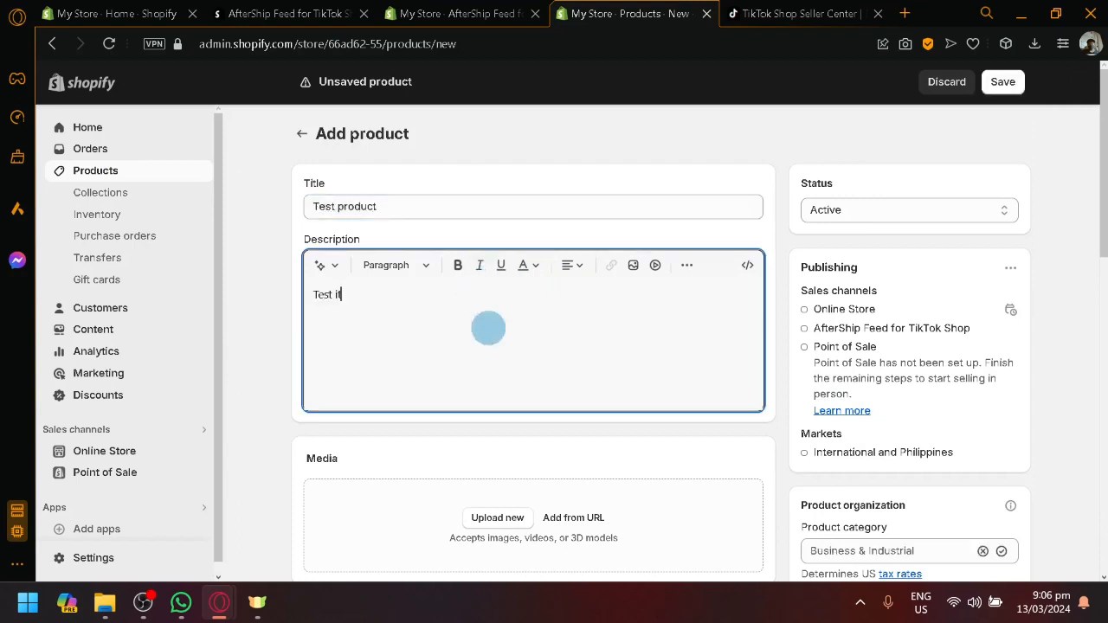
scroll("down", 3)
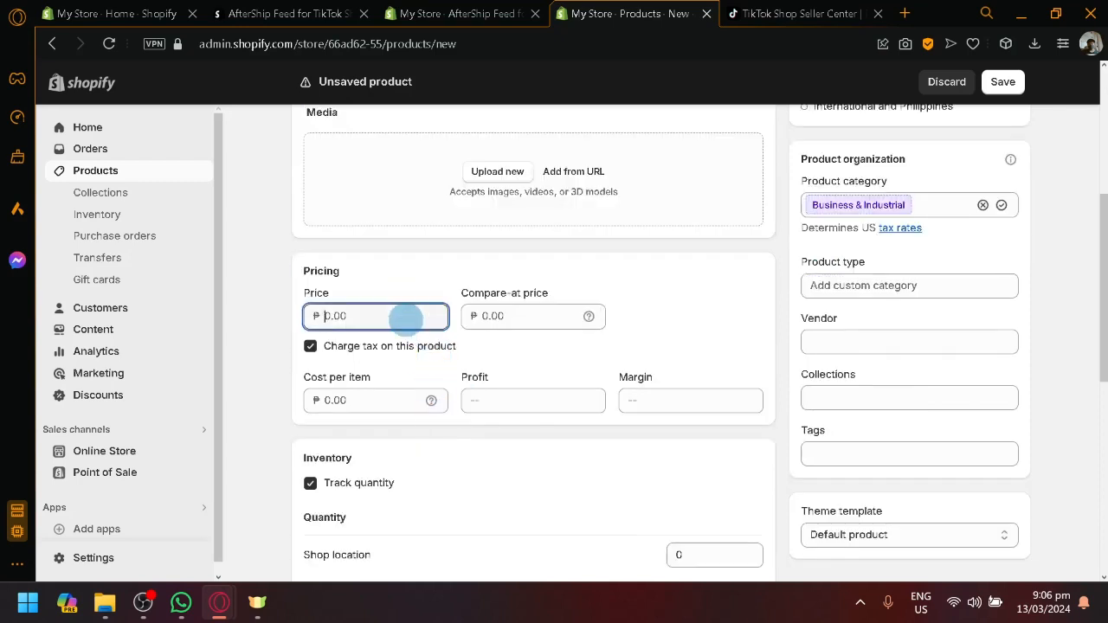
Set price 1000 and cost per item 1000, then save the product.
type("1000")
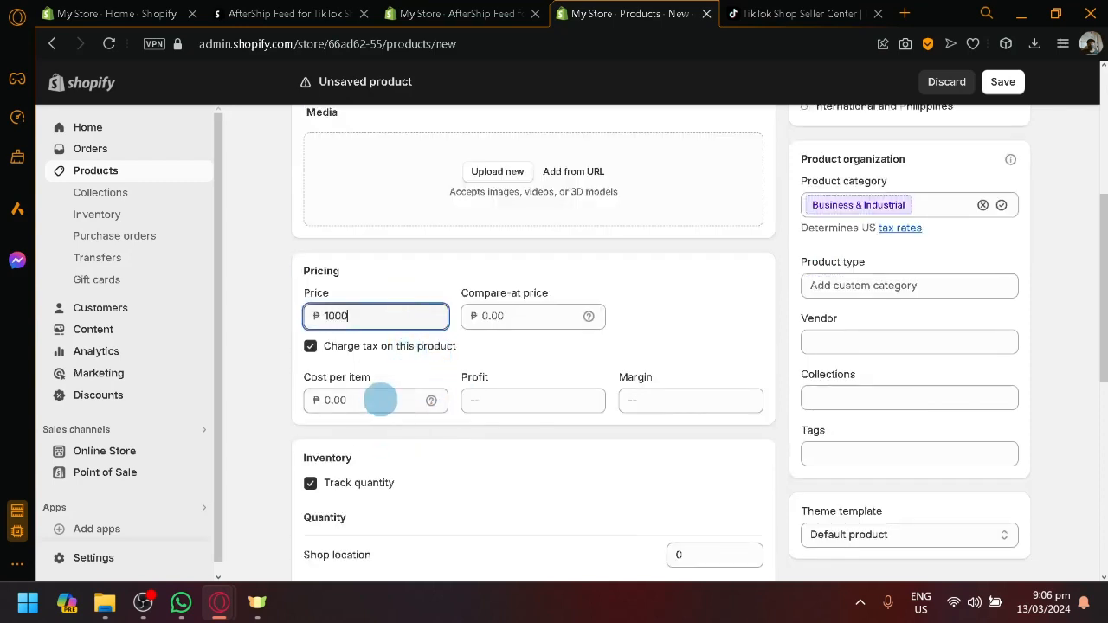
type("1000")
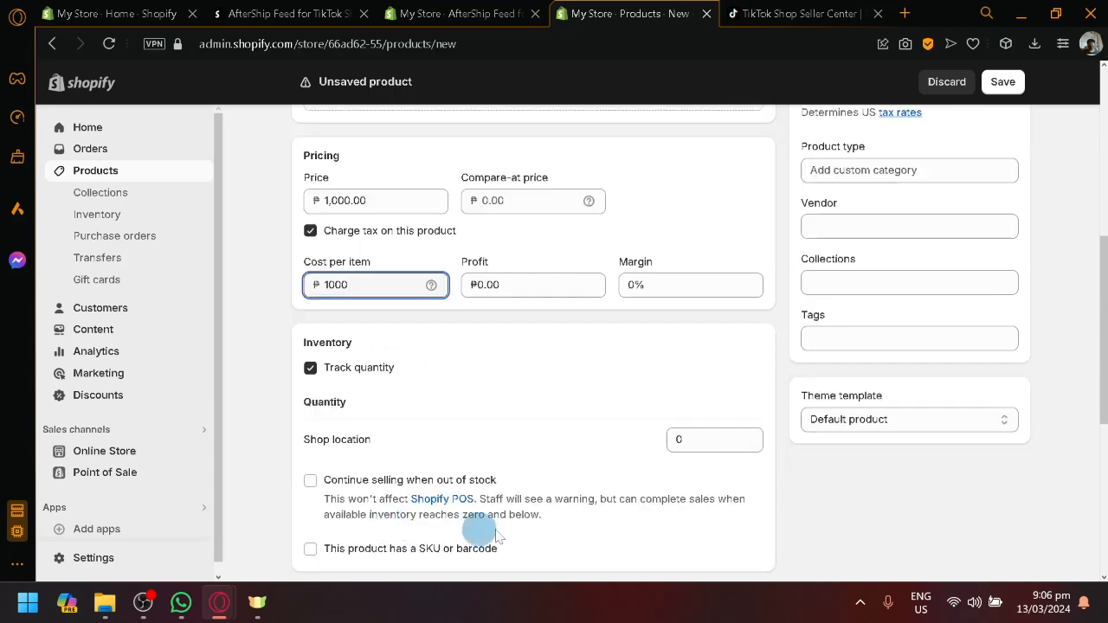
left_click(713, 440)
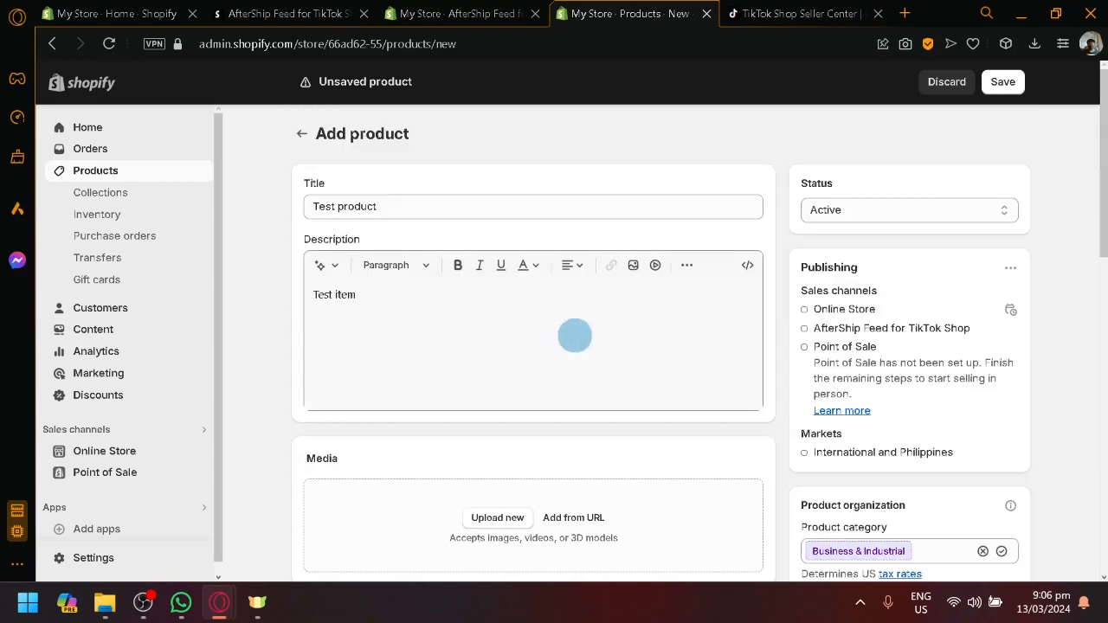
left_click(1003, 82)
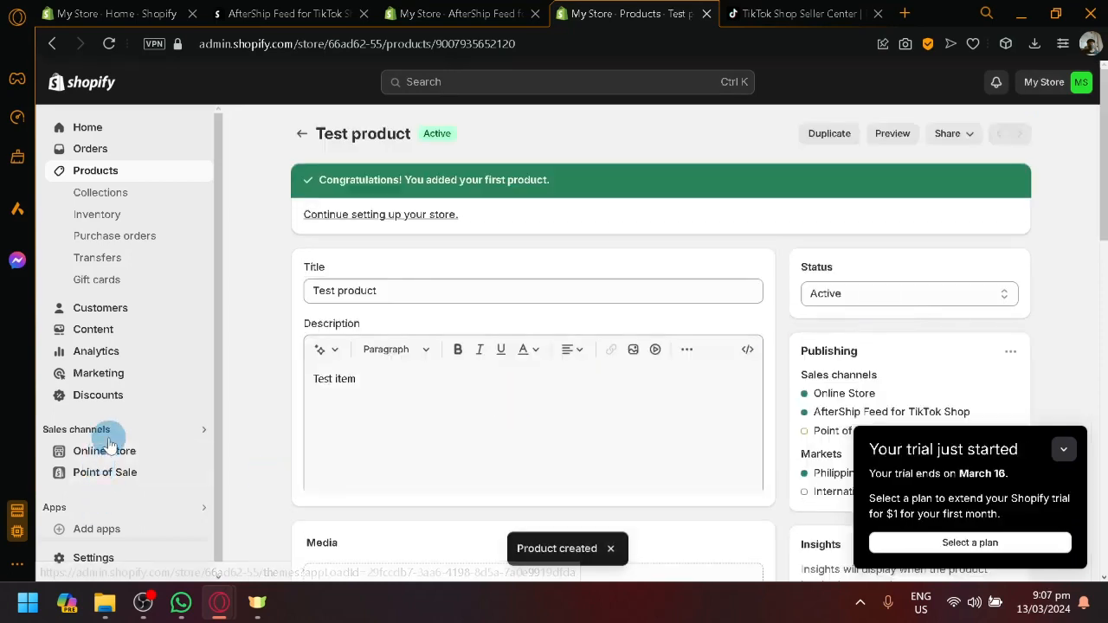
From Sales channels, reach AfterShip Feed's Product syncing list and start Map products.
left_click(77, 430)
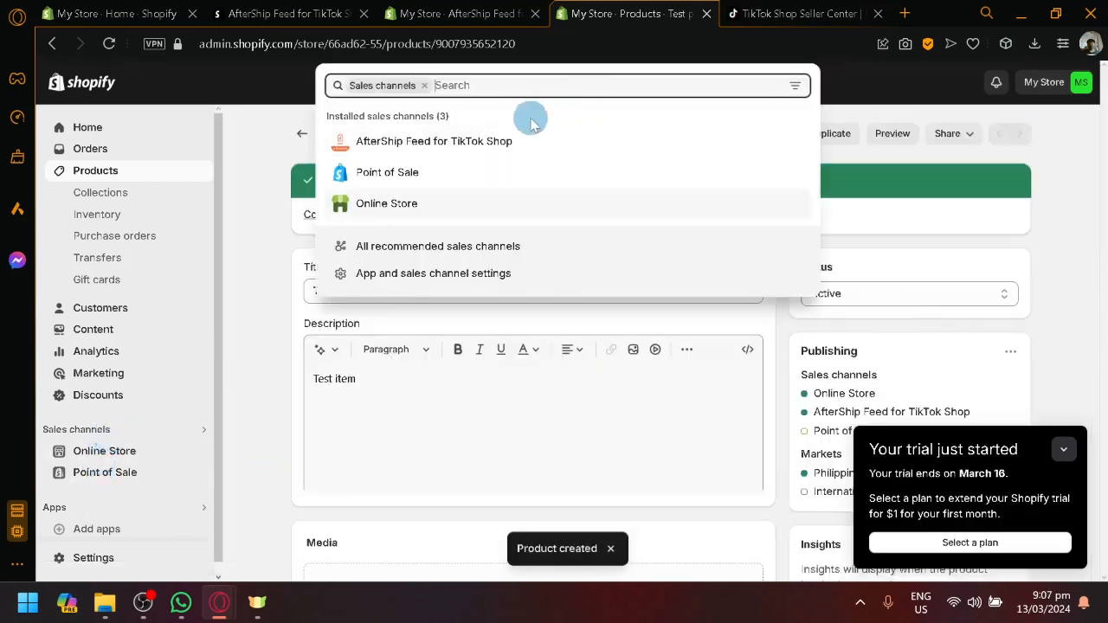
left_click(433, 140)
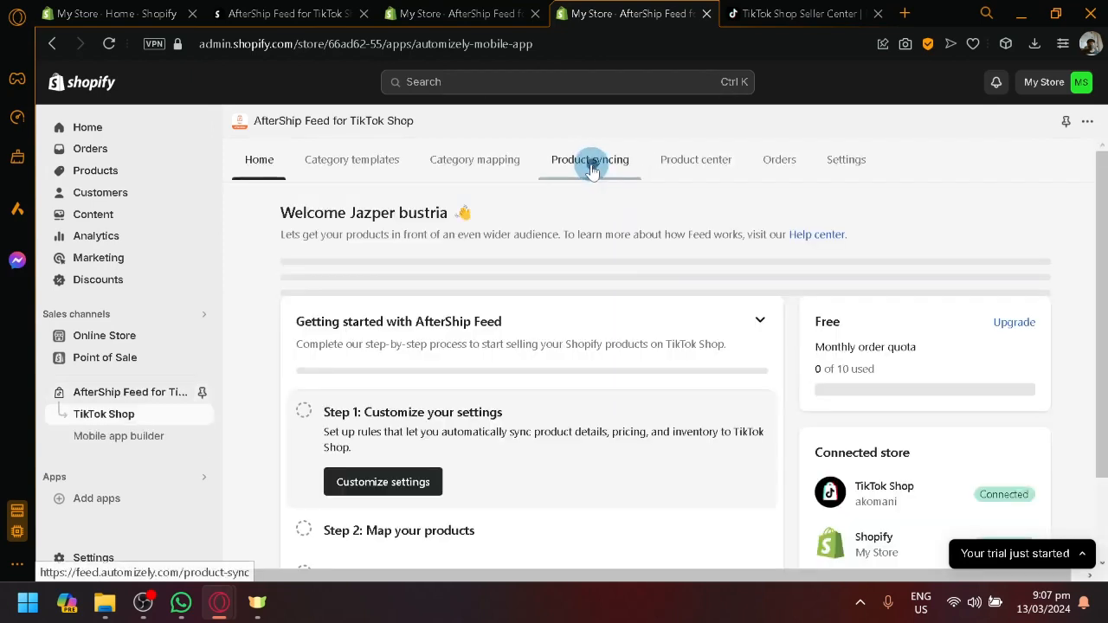
left_click(588, 159)
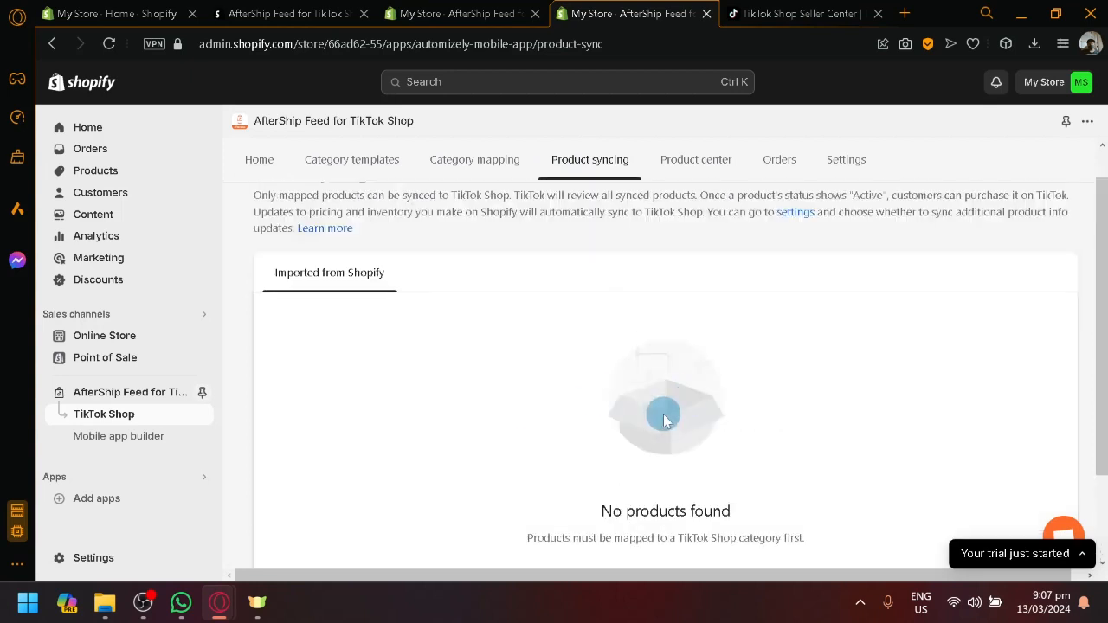
left_click(474, 159)
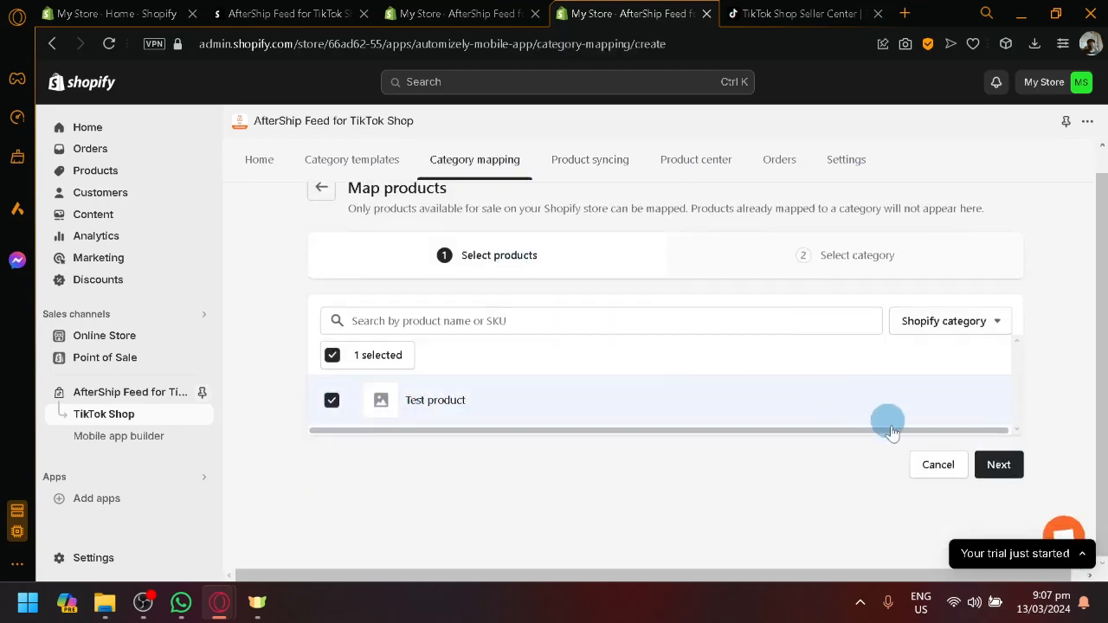
Map Test product to Beauty & Personal Care - Feminine Care - Intimate Deodorants and return to the syncing list.
left_click(997, 464)
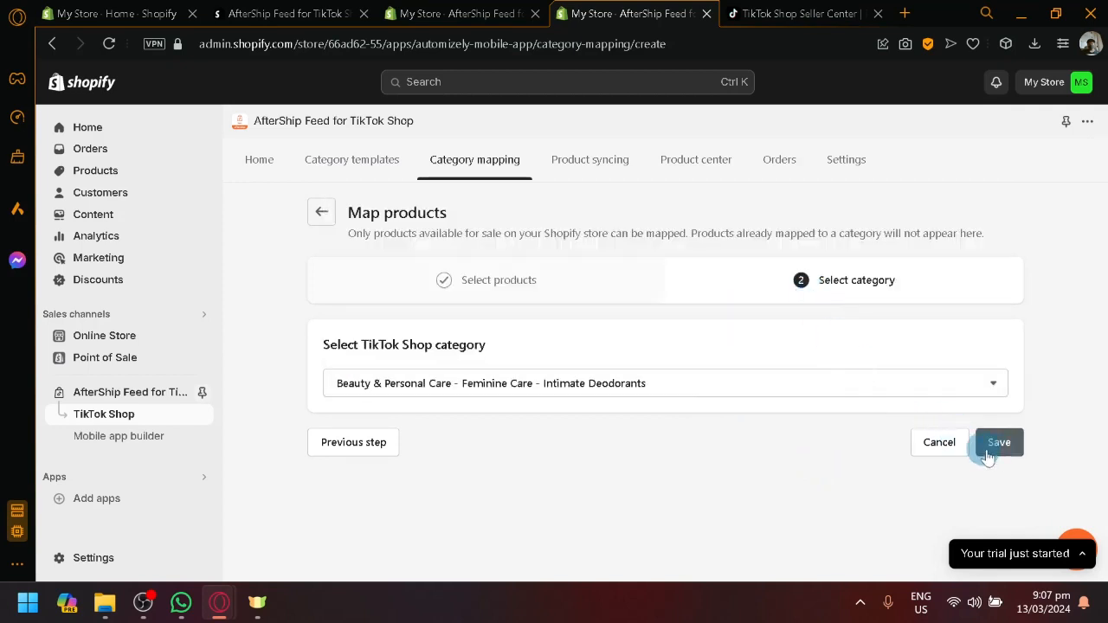
left_click(997, 443)
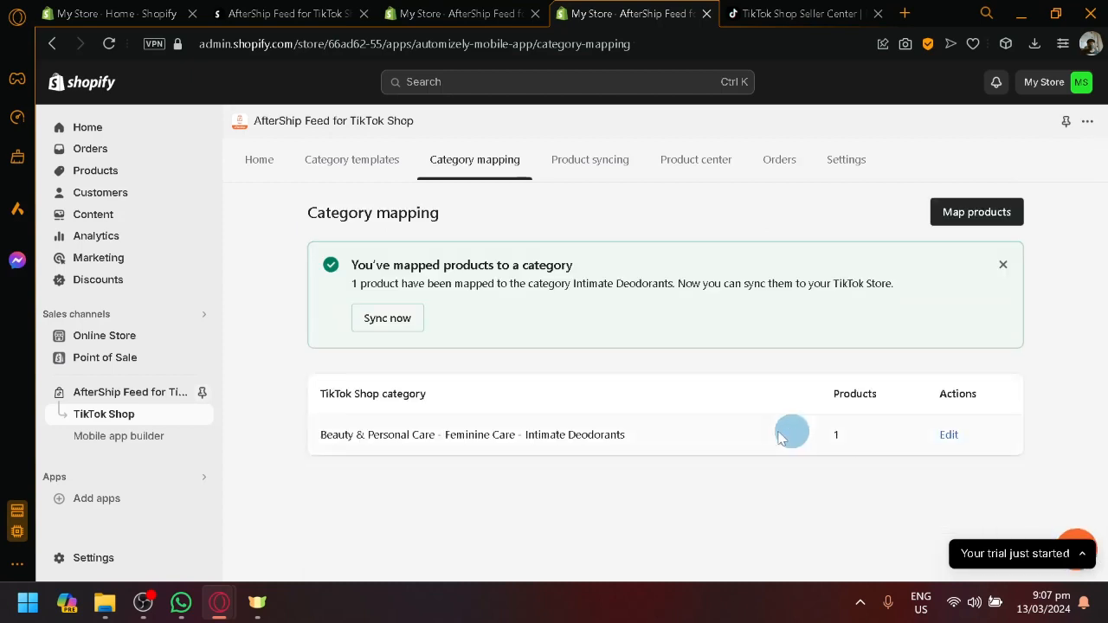
left_click(589, 159)
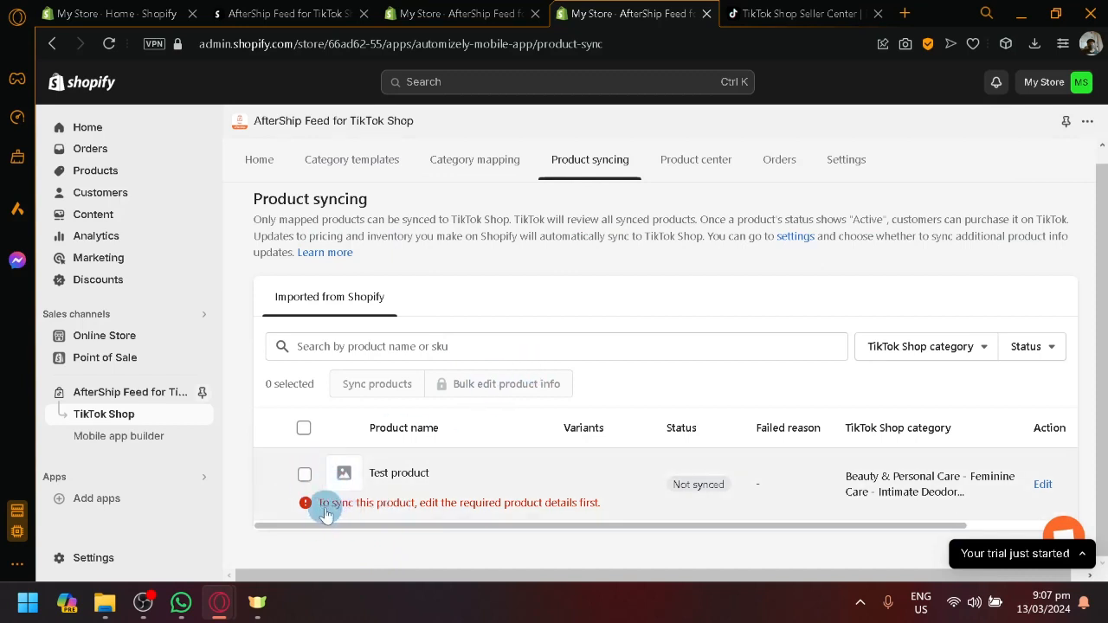
mouse_move(550, 491)
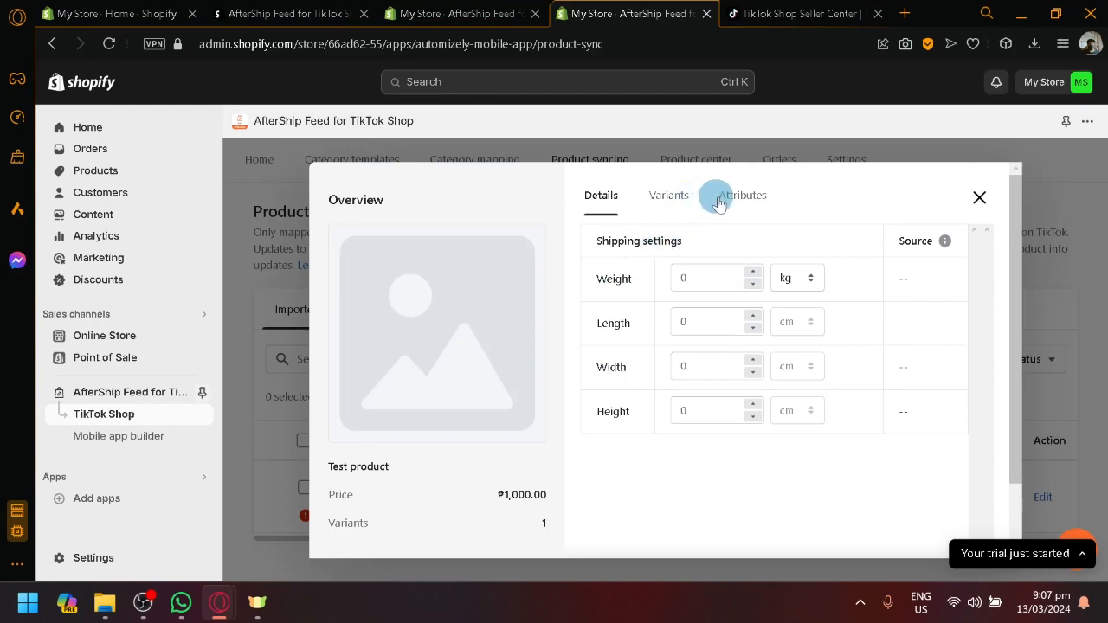
left_click(980, 197)
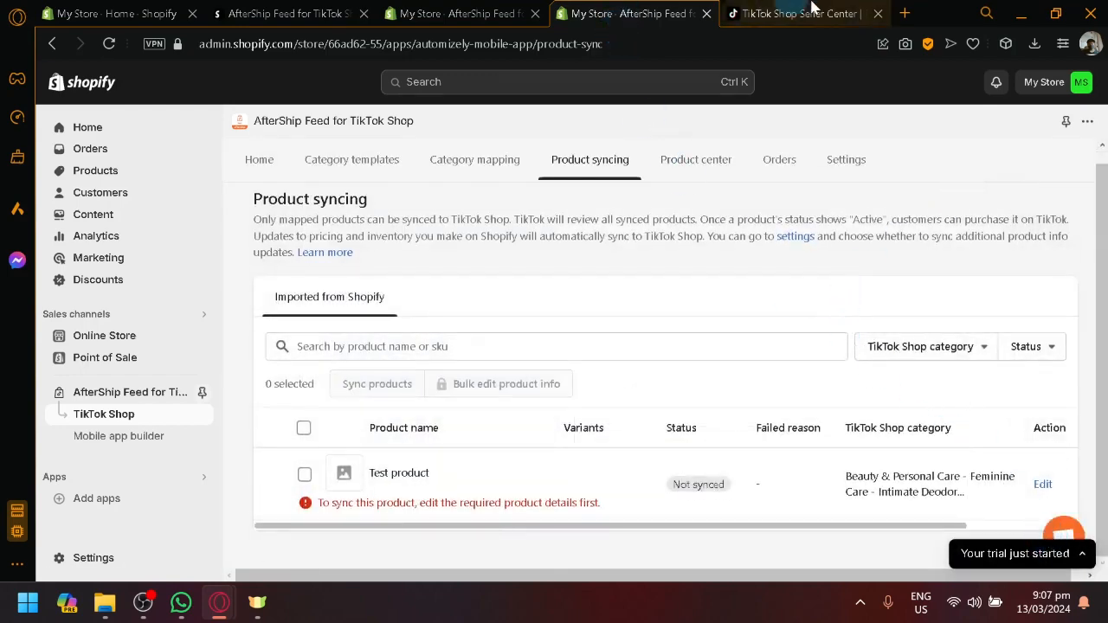
left_click(797, 13)
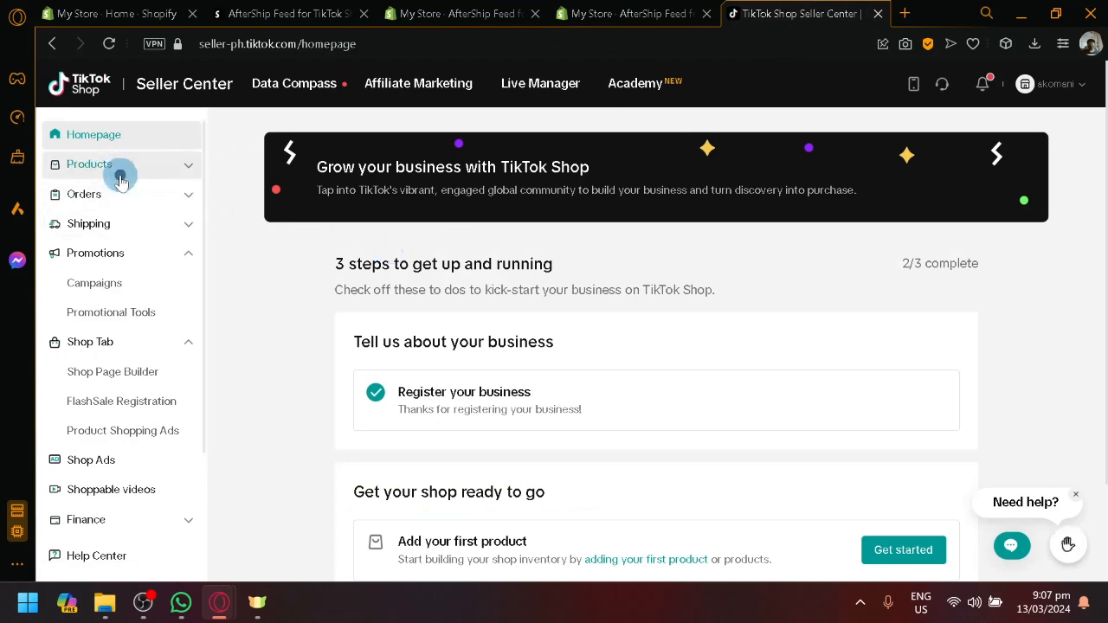
left_click(90, 163)
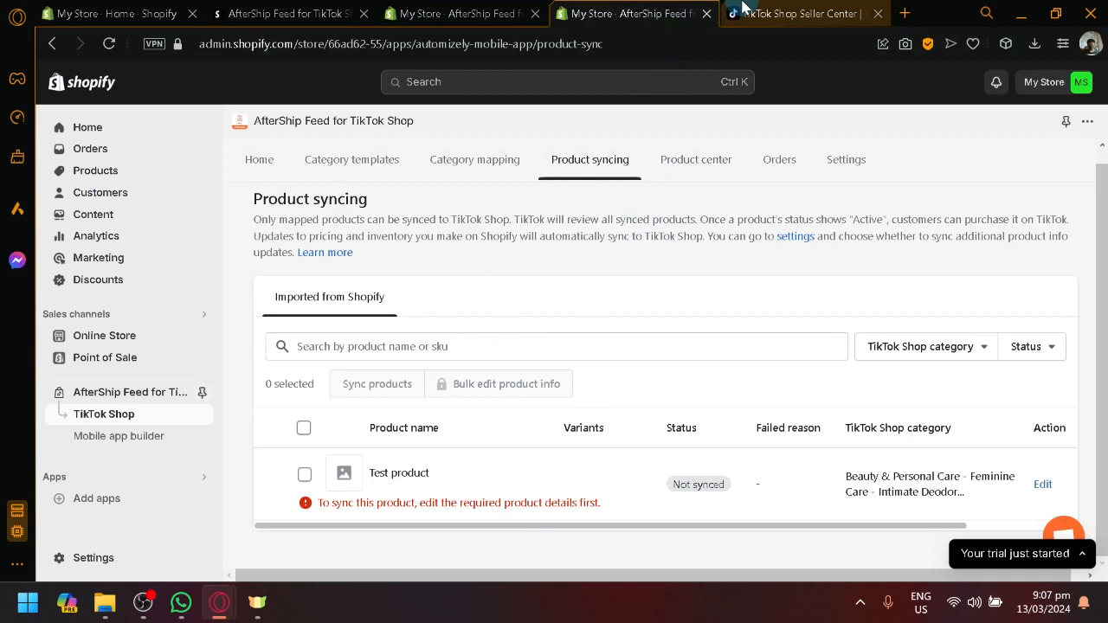
left_click(796, 14)
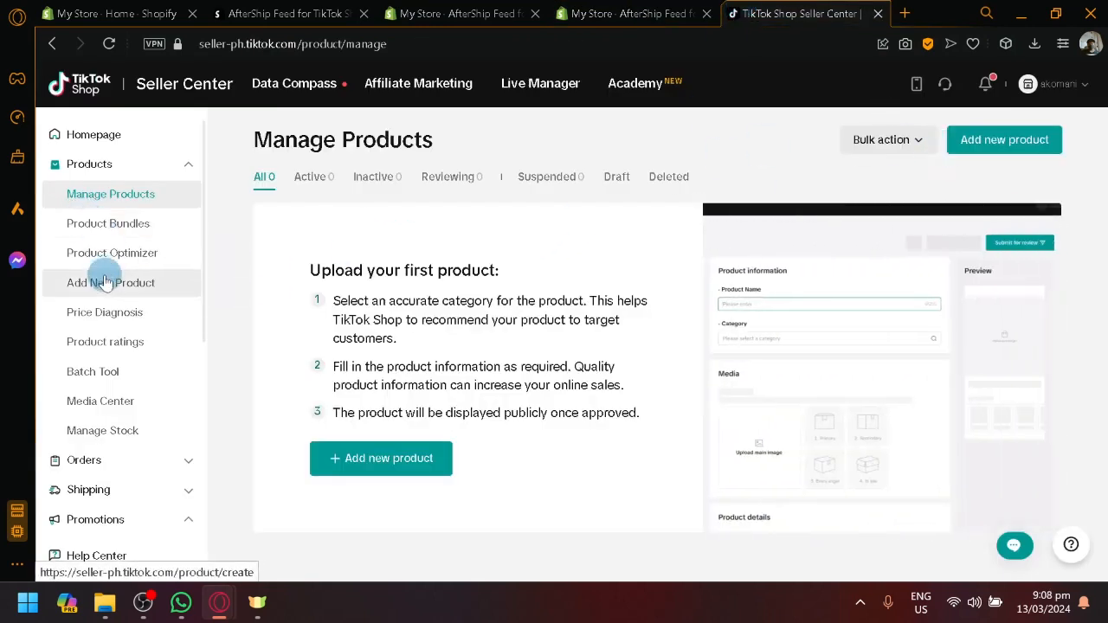
left_click(111, 282)
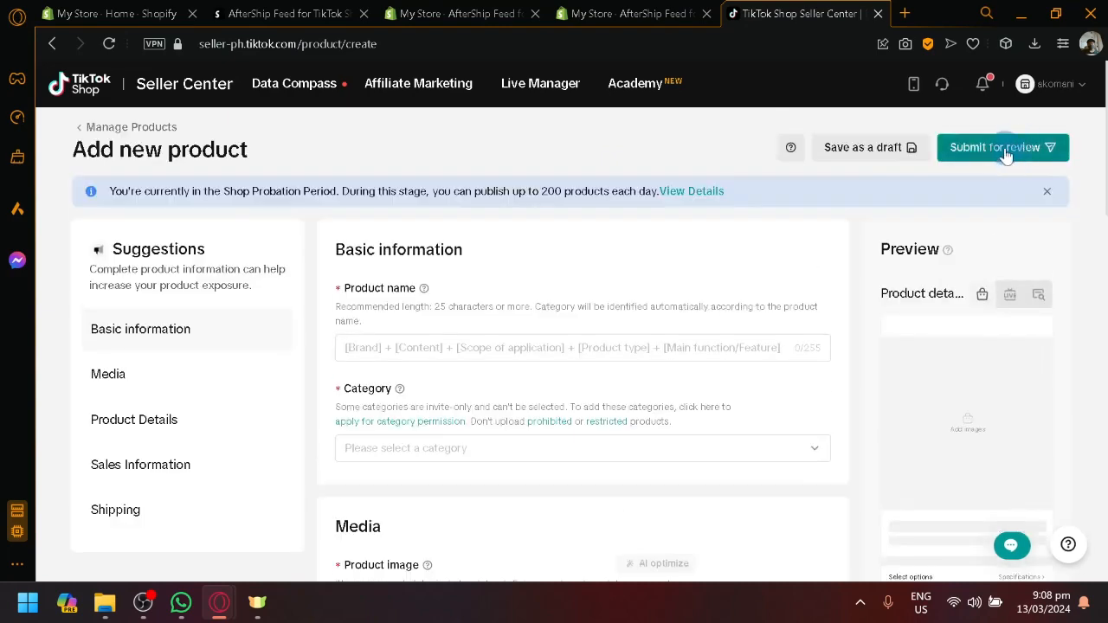
left_click(632, 14)
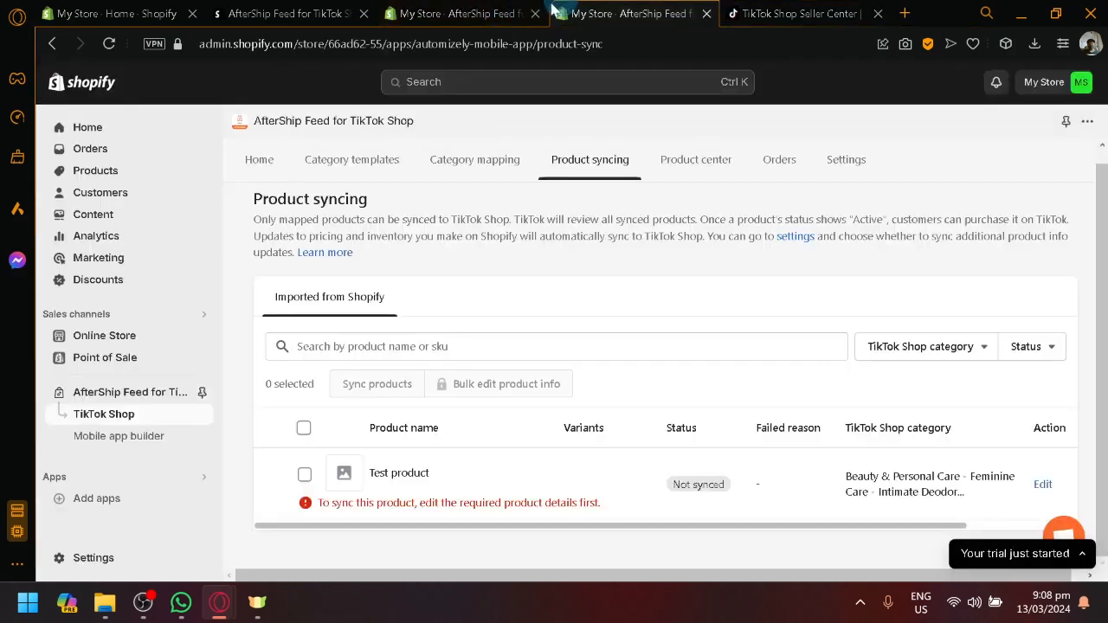
Switch from the App Store tab back to the My Store - Home - Shopify tab.
left_click(286, 14)
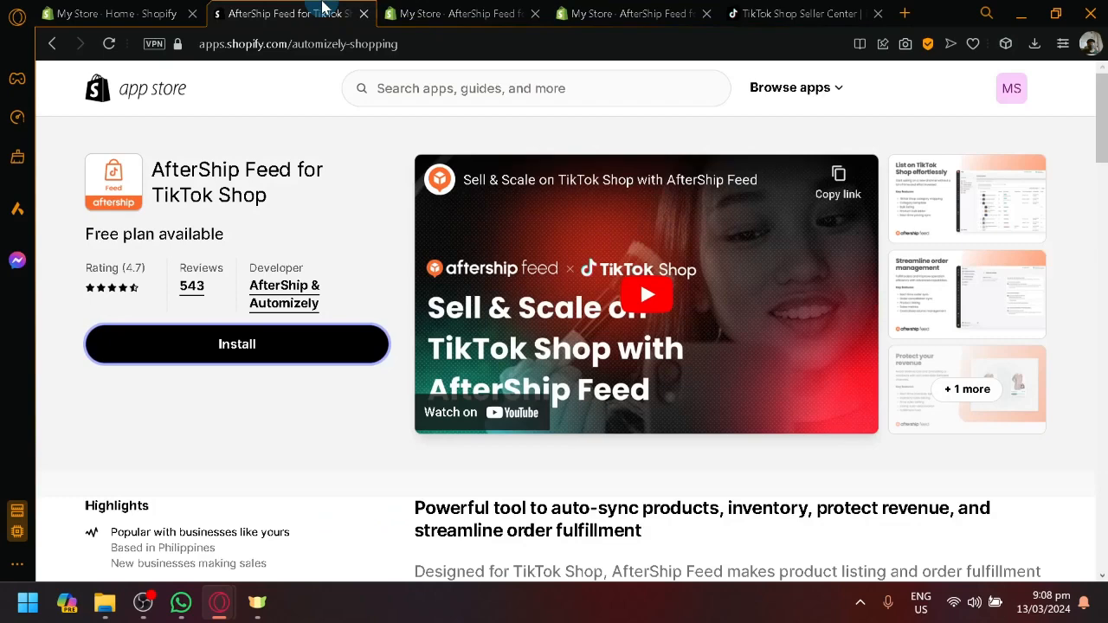
left_click(112, 14)
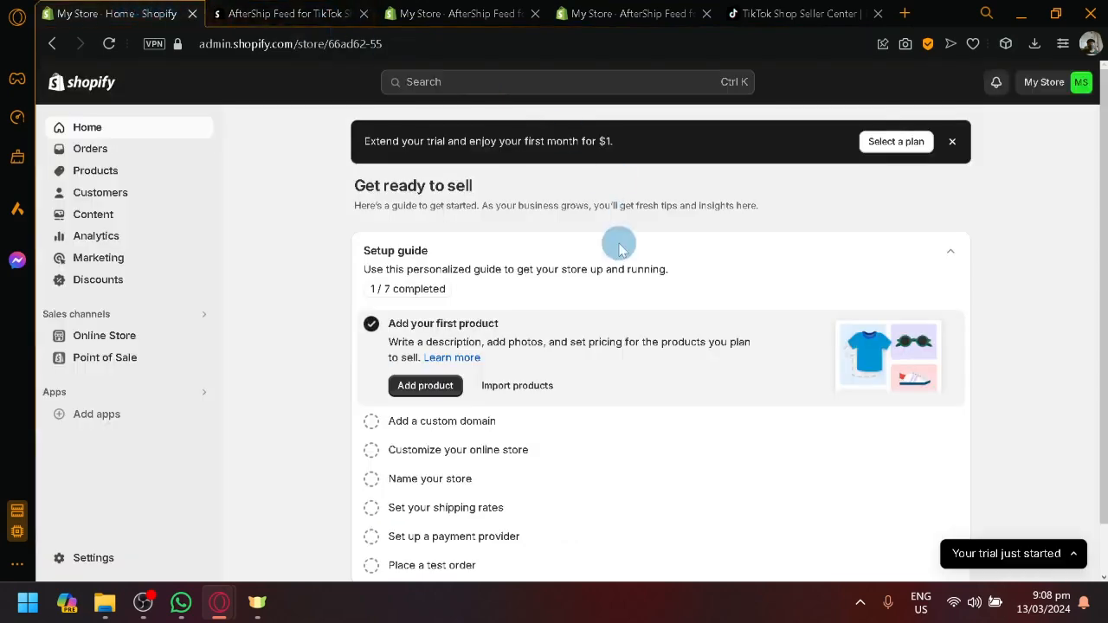
mouse_move(229, 387)
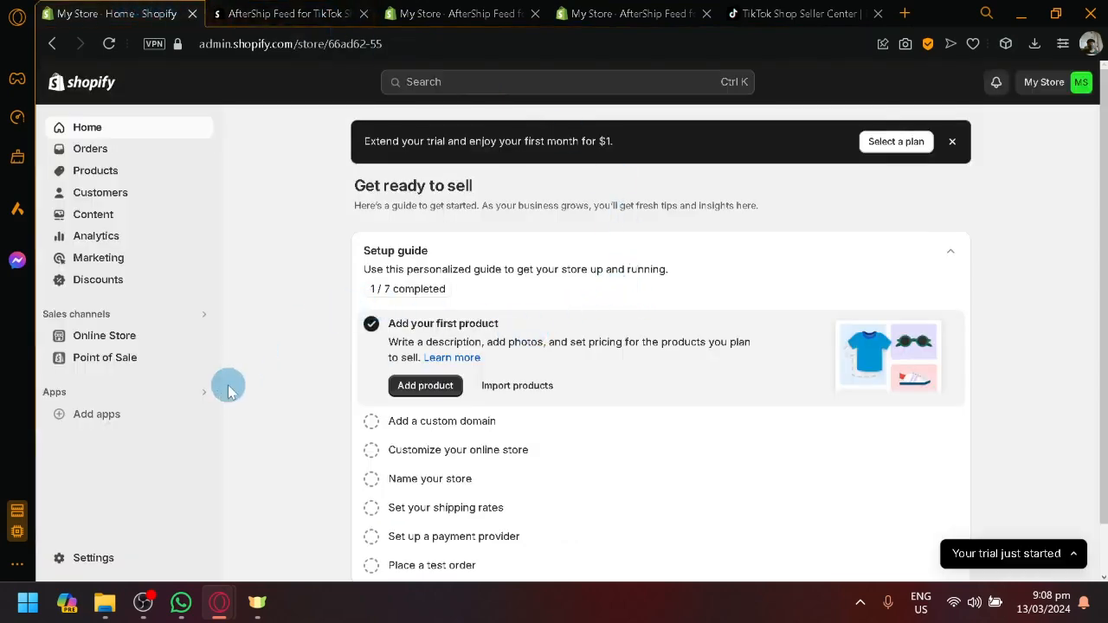